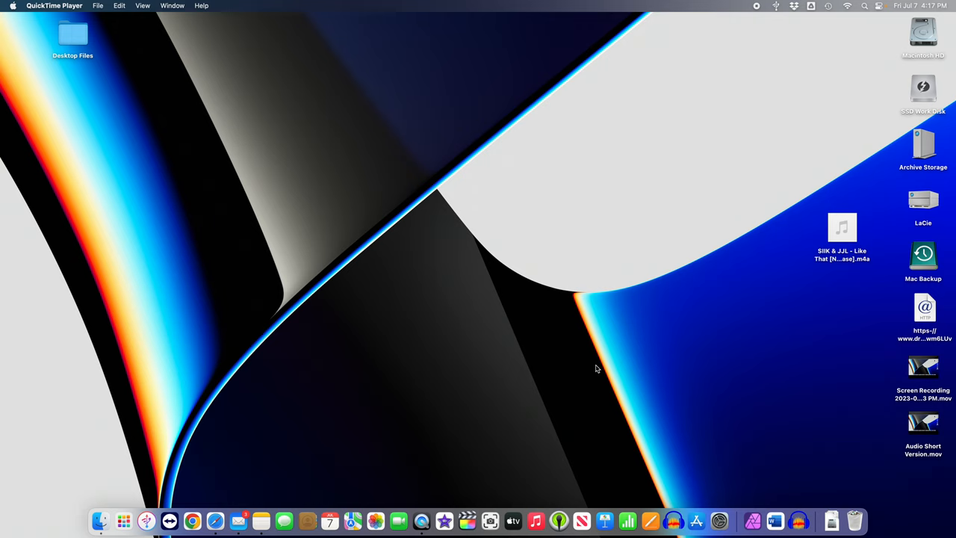
pyautogui.moveTo(406, 419)
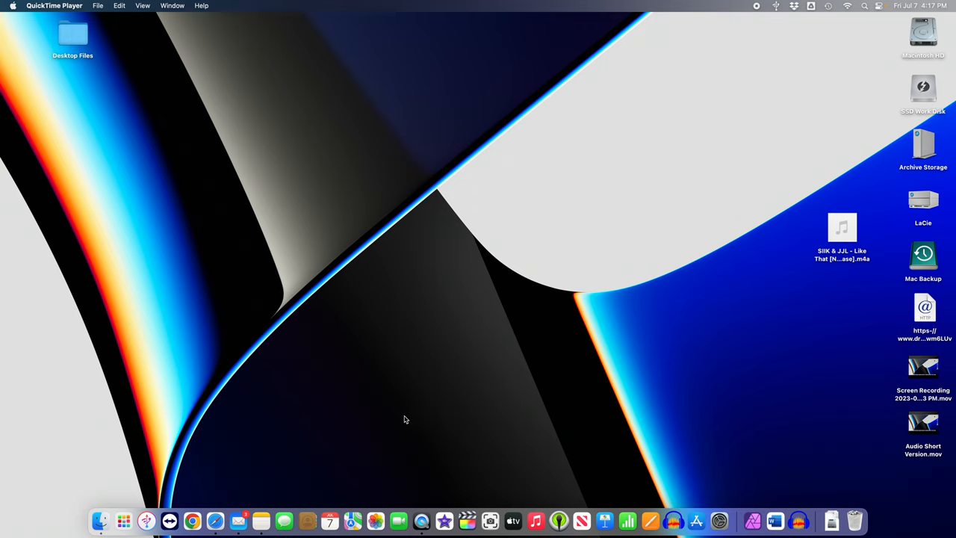
pyautogui.moveTo(366, 435)
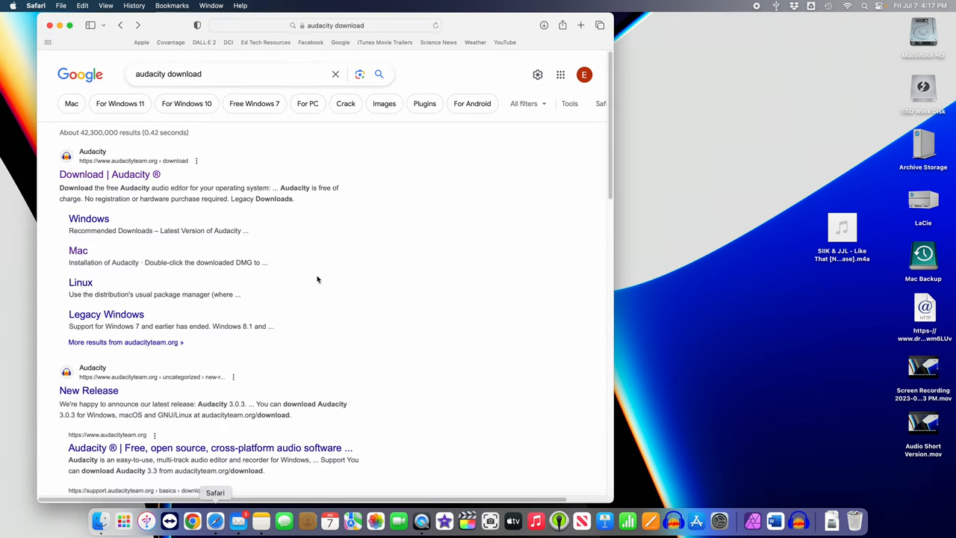
pyautogui.moveTo(395, 264)
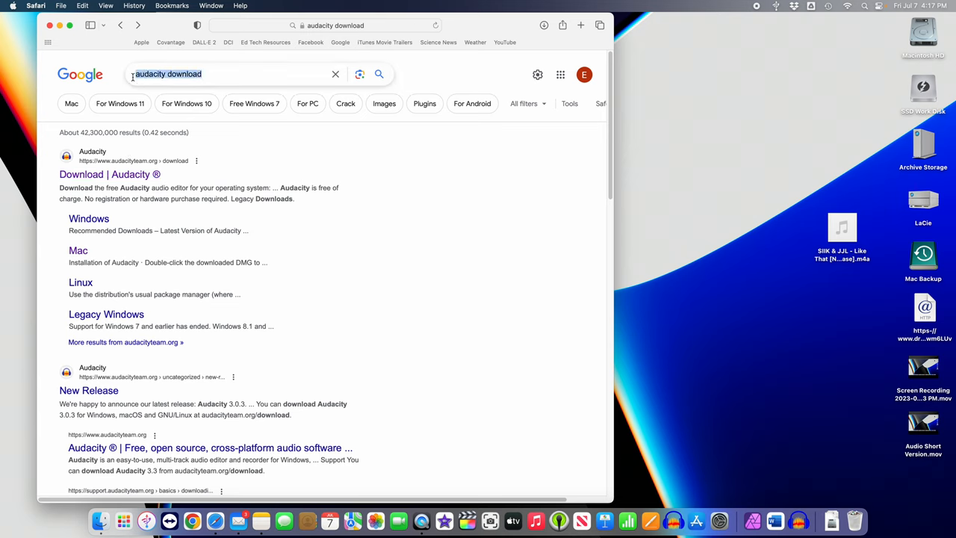
pyautogui.moveTo(82, 182)
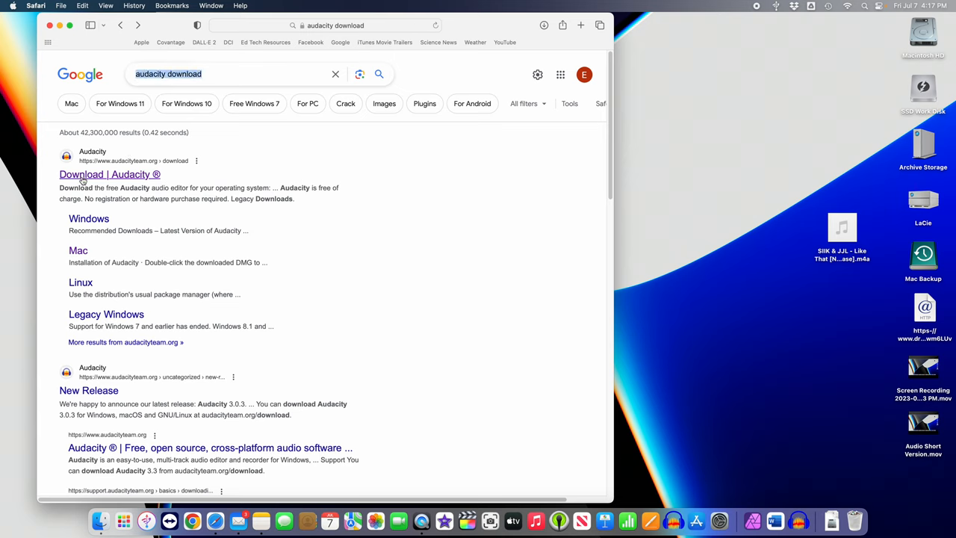
pyautogui.moveTo(361, 230)
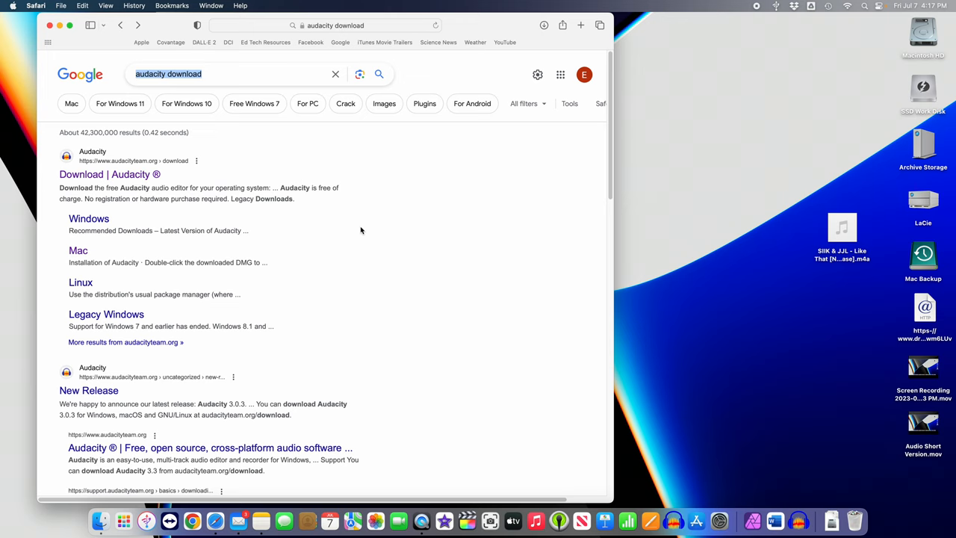
pyautogui.moveTo(366, 232)
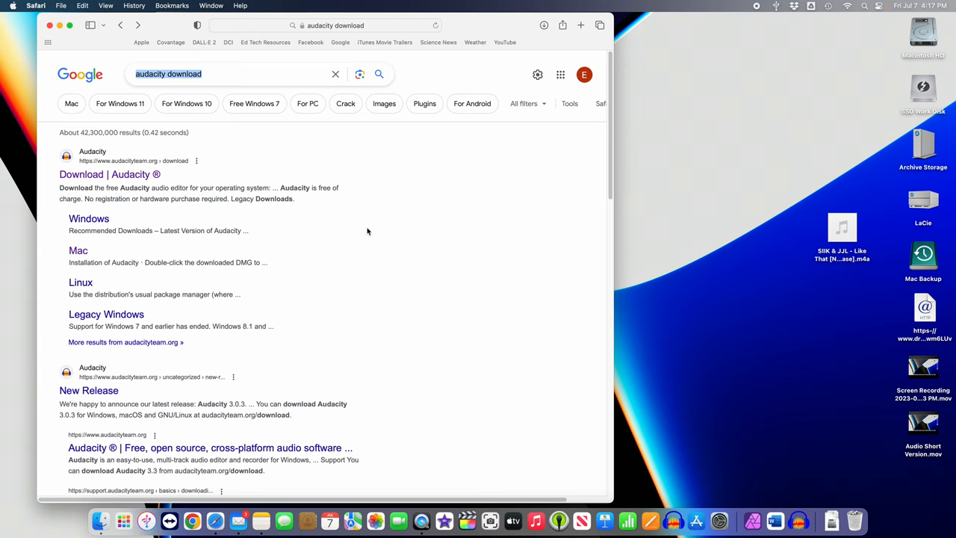
pyautogui.moveTo(559, 520)
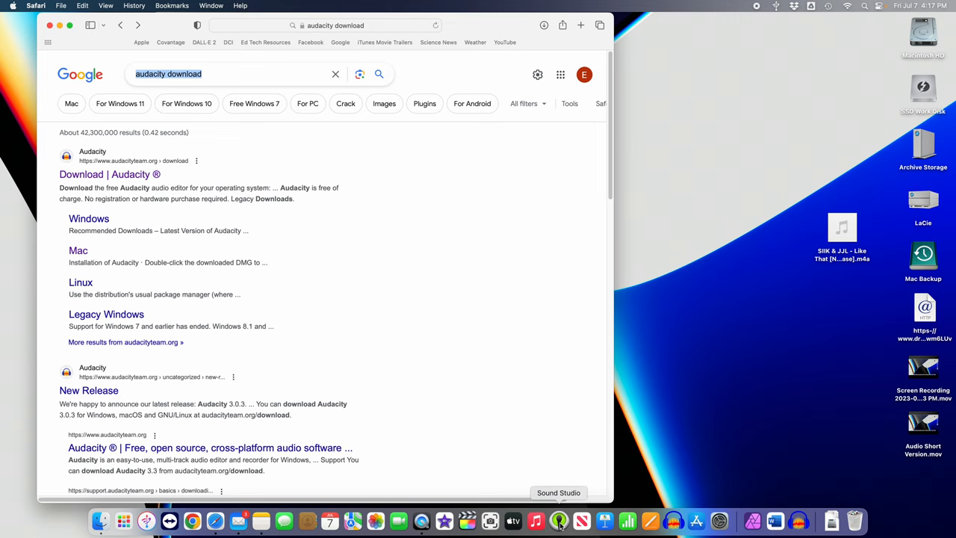
pyautogui.moveTo(555, 398)
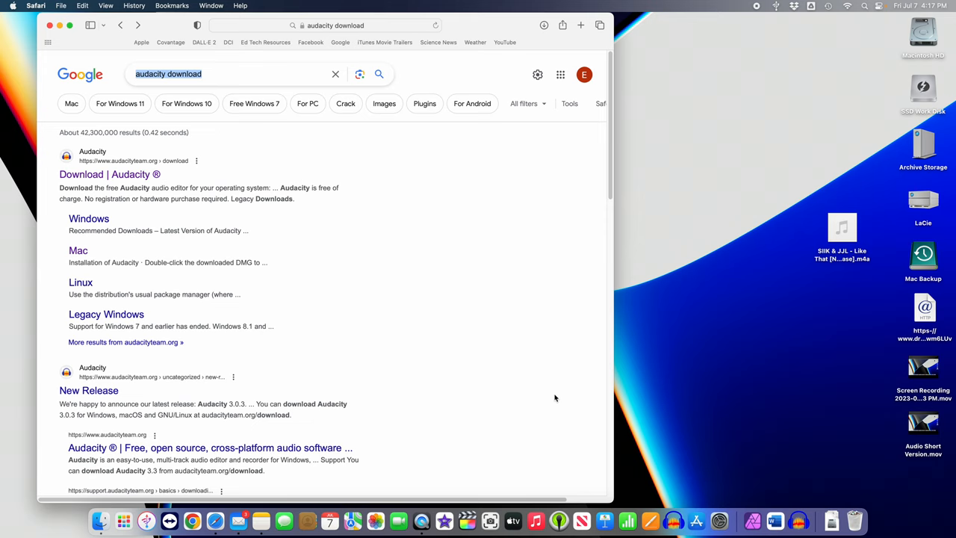
pyautogui.moveTo(559, 520)
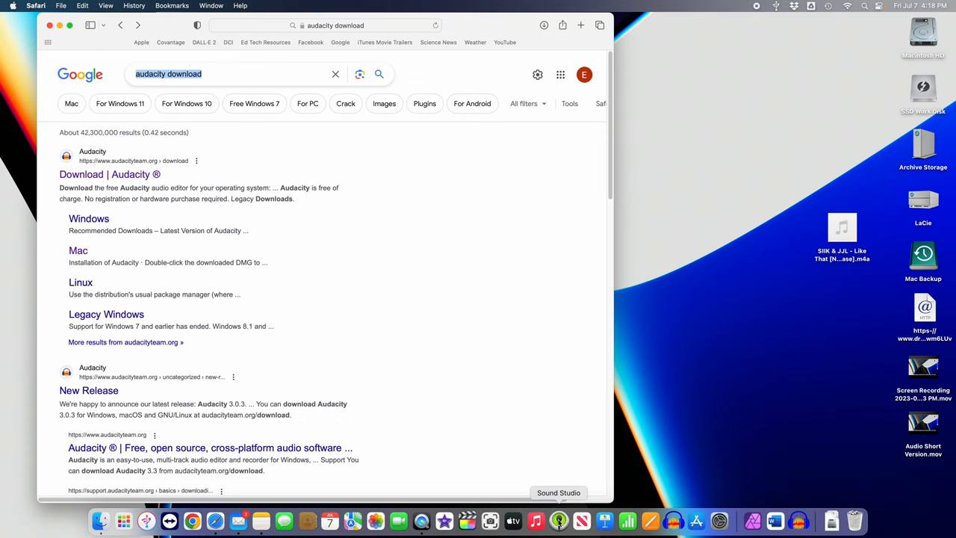
pyautogui.moveTo(553, 349)
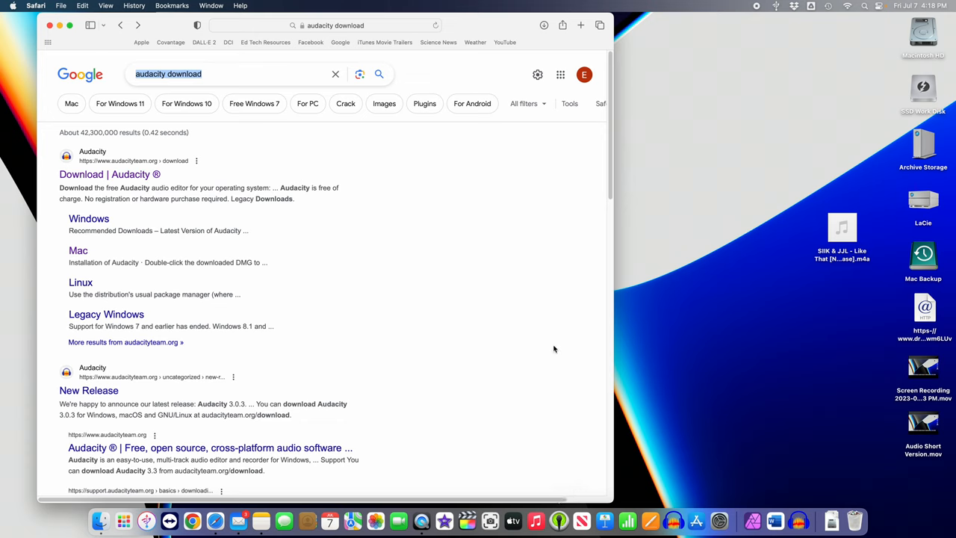
pyautogui.moveTo(452, 342)
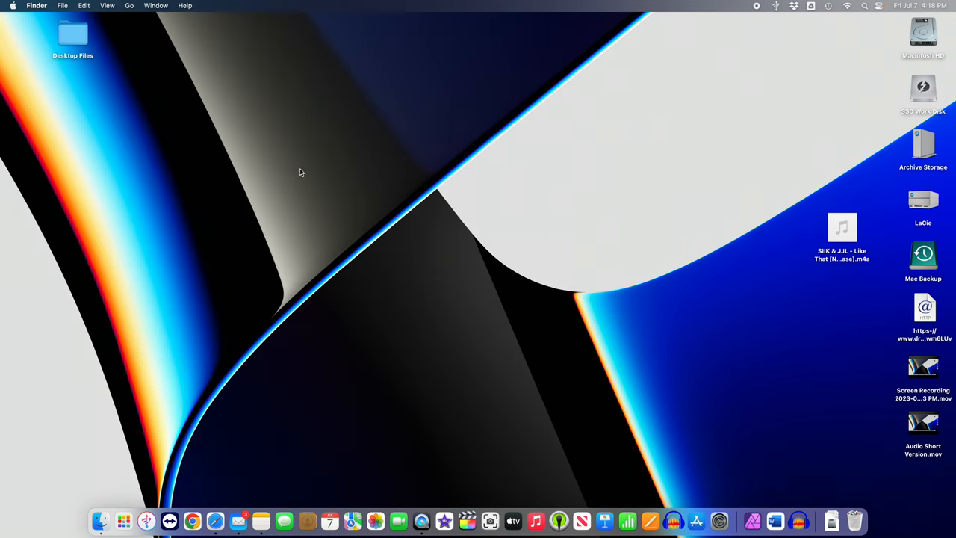
pyautogui.moveTo(673, 520)
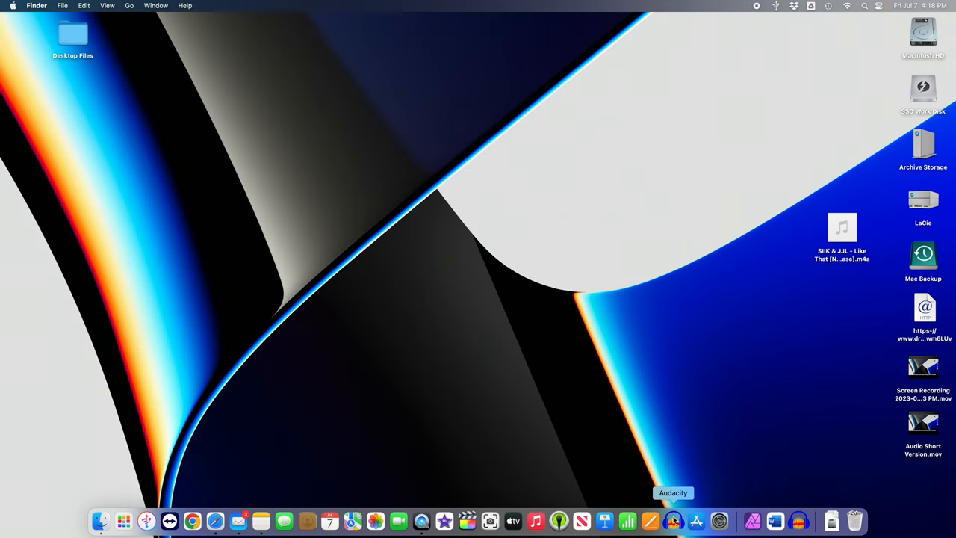
# - Launch Audacity from the Dock and dismiss the Welcome to Audacity dialog
pyautogui.click(673, 520)
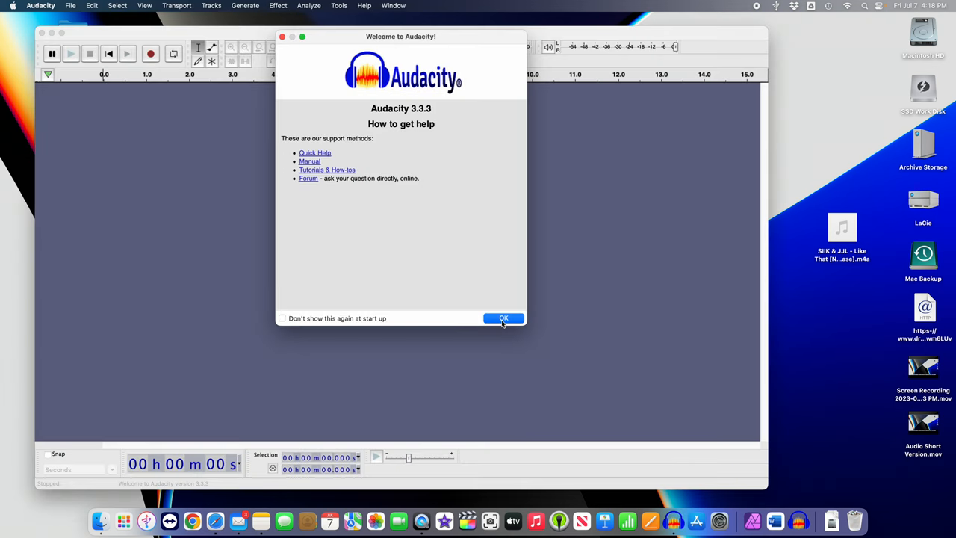
pyautogui.click(503, 317)
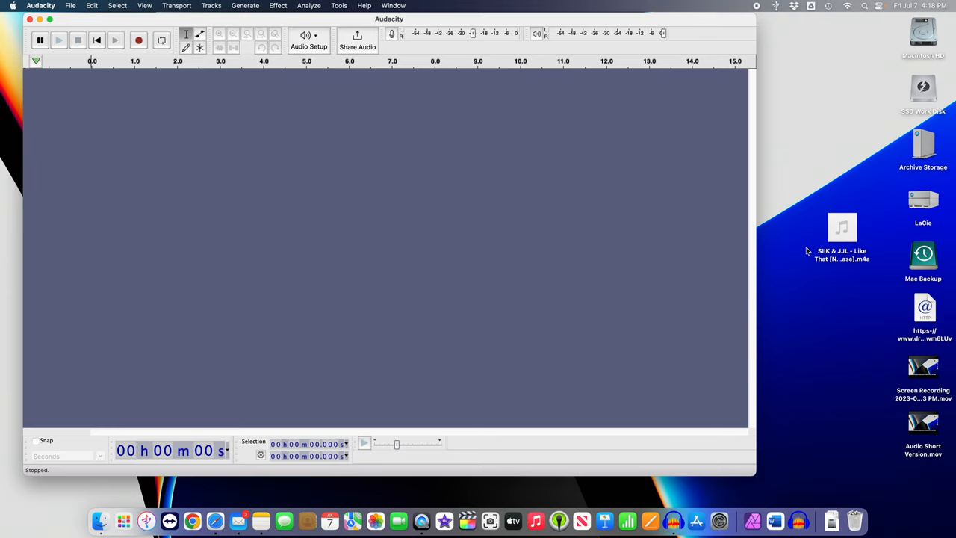
# - Open the desktop file 'SIIK & JJL - Like That [NCS Release].m4a' in Audacity
pyautogui.click(841, 258)
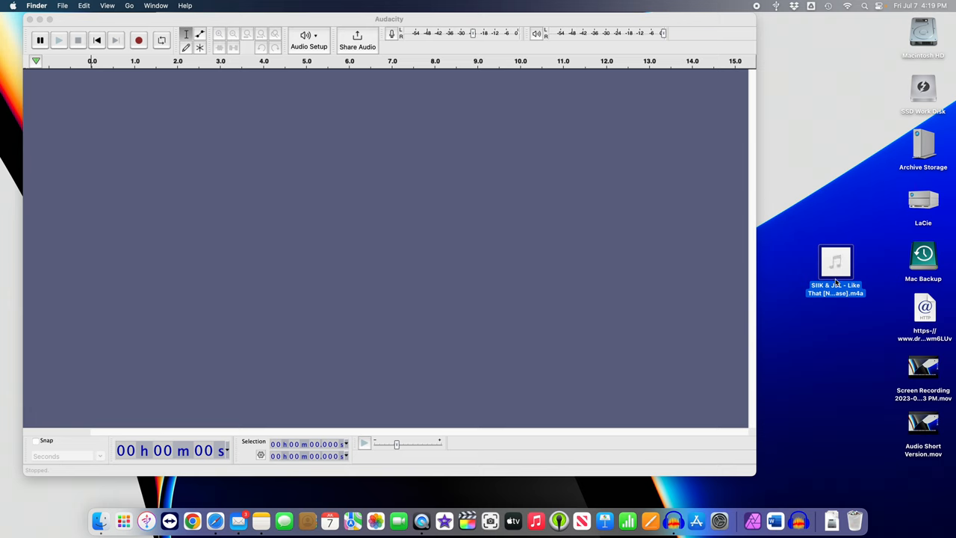
pyautogui.rightClick(835, 272)
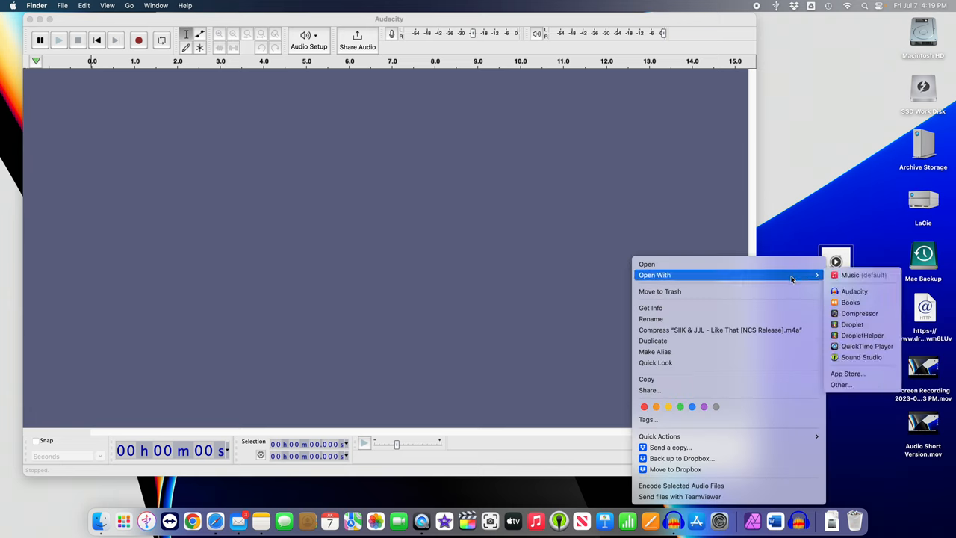
pyautogui.moveTo(854, 291)
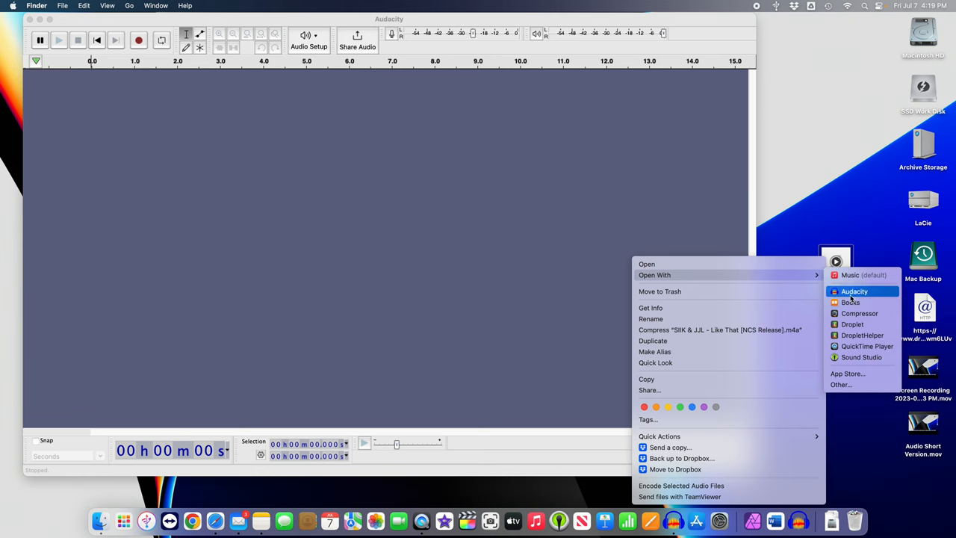
pyautogui.click(853, 291)
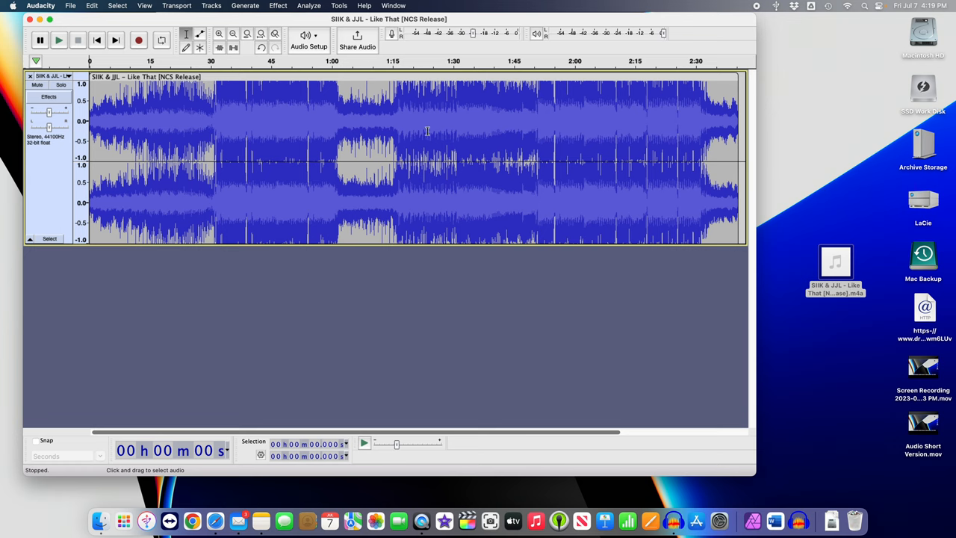
pyautogui.moveTo(371, 127)
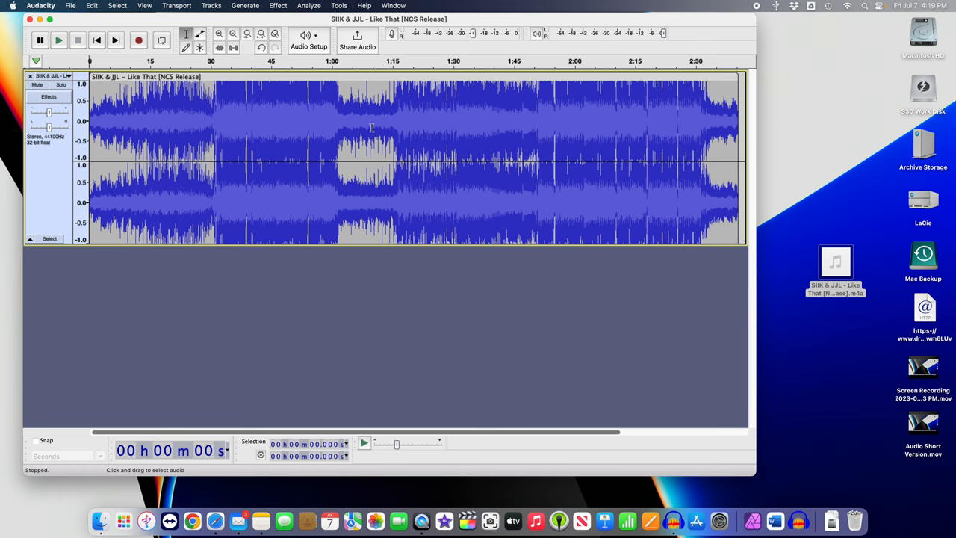
pyautogui.moveTo(276, 131)
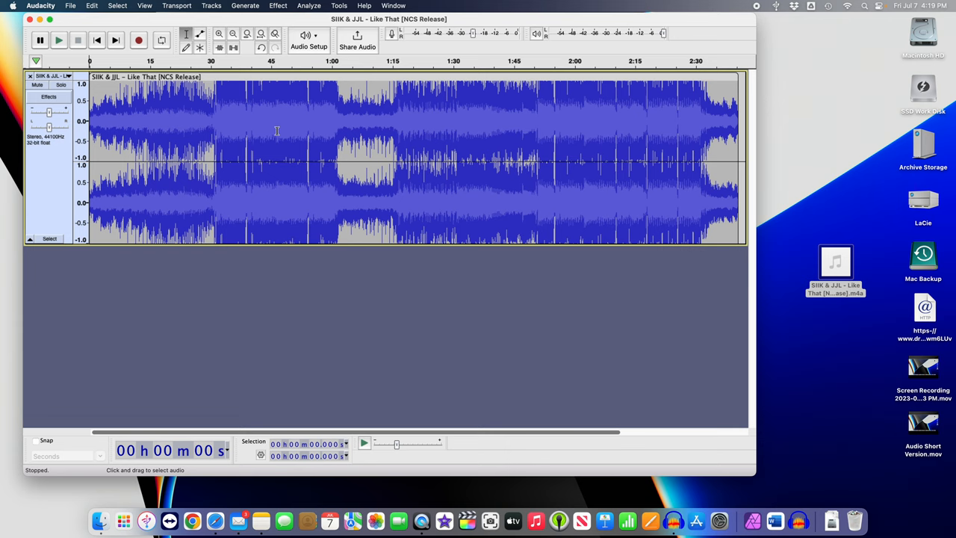
pyautogui.moveTo(401, 127)
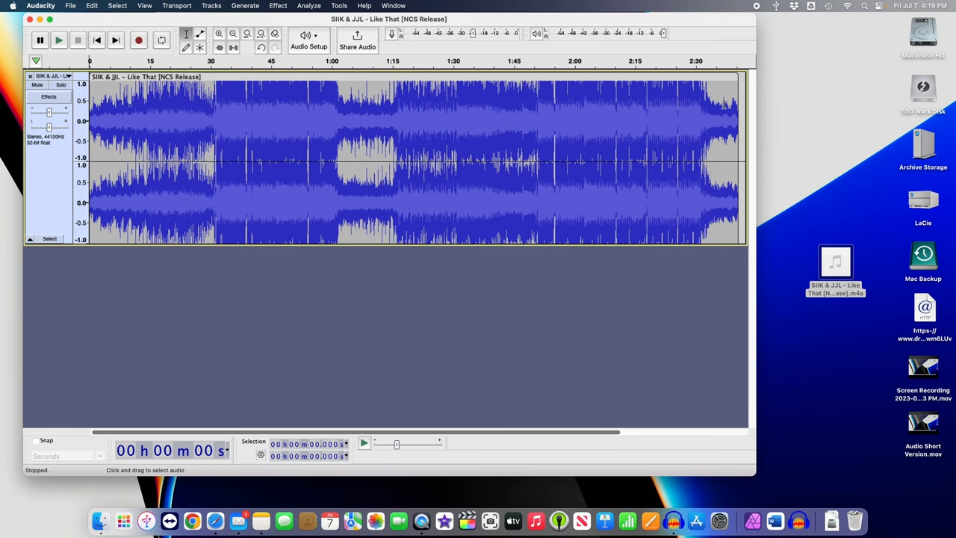
pyautogui.moveTo(723, 106)
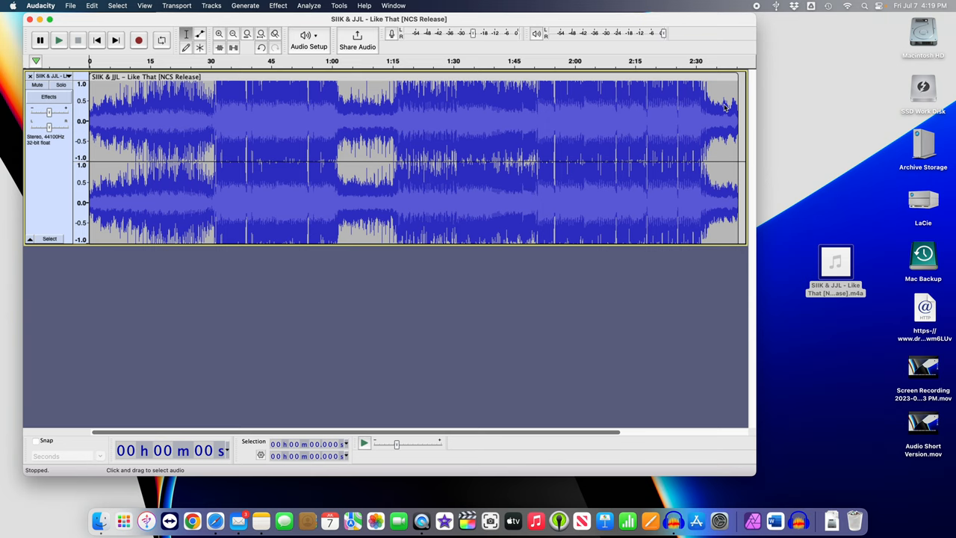
pyautogui.moveTo(717, 152)
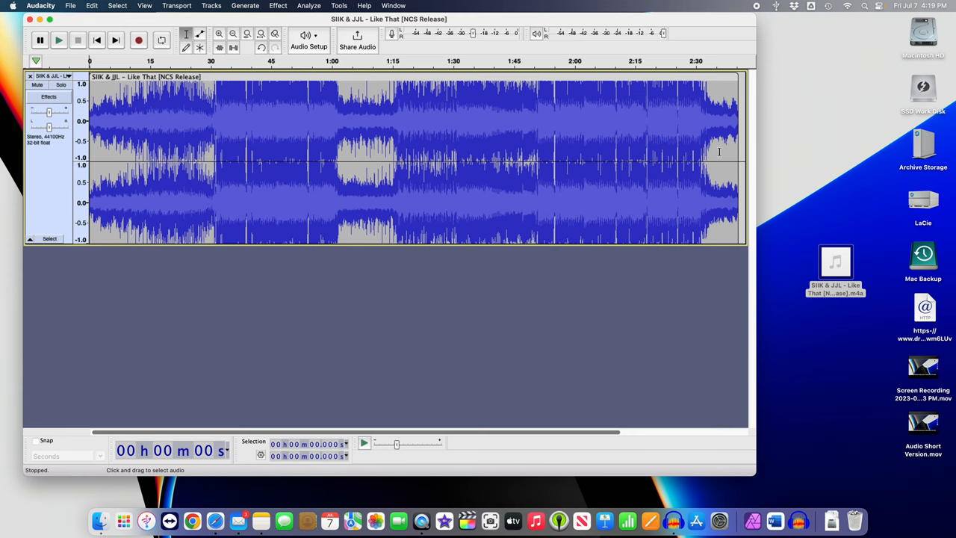
pyautogui.moveTo(125, 116)
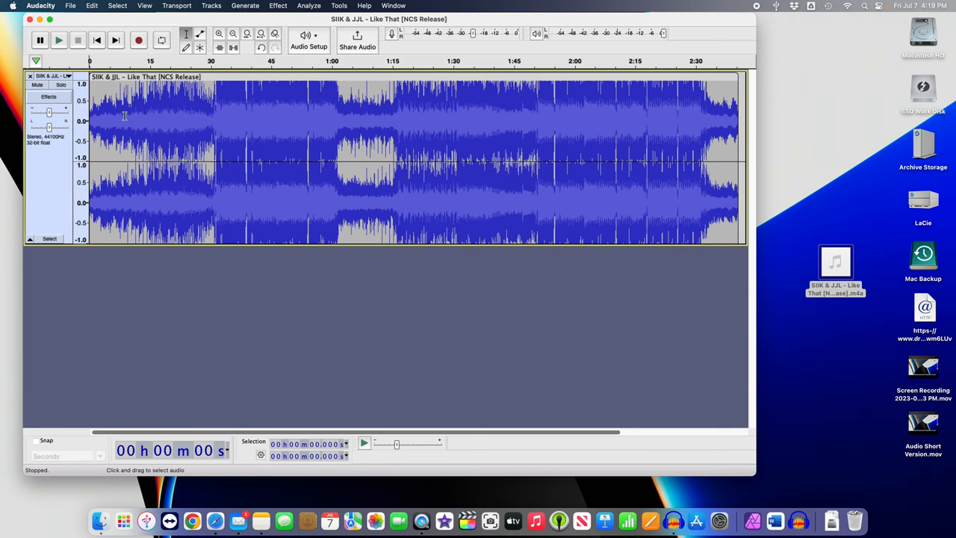
pyautogui.moveTo(465, 153)
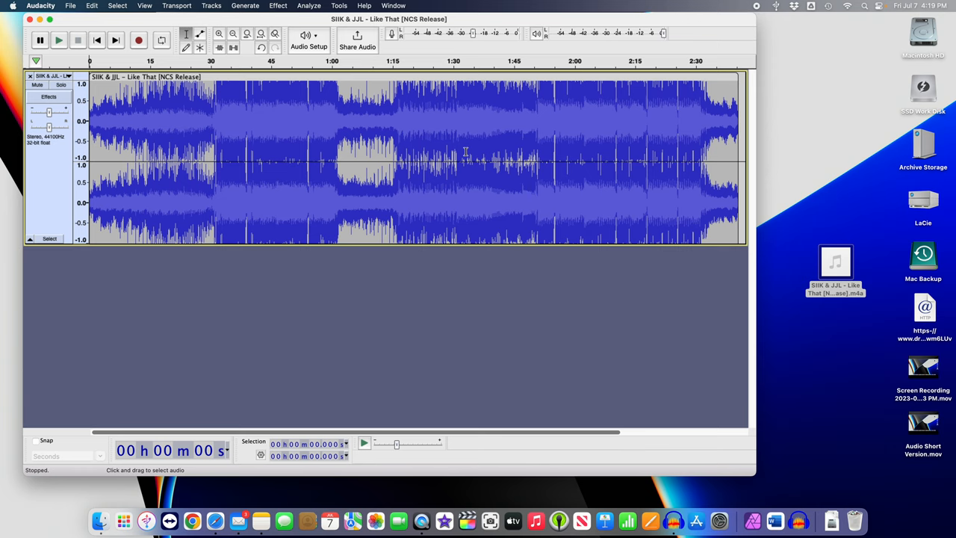
pyautogui.moveTo(508, 200)
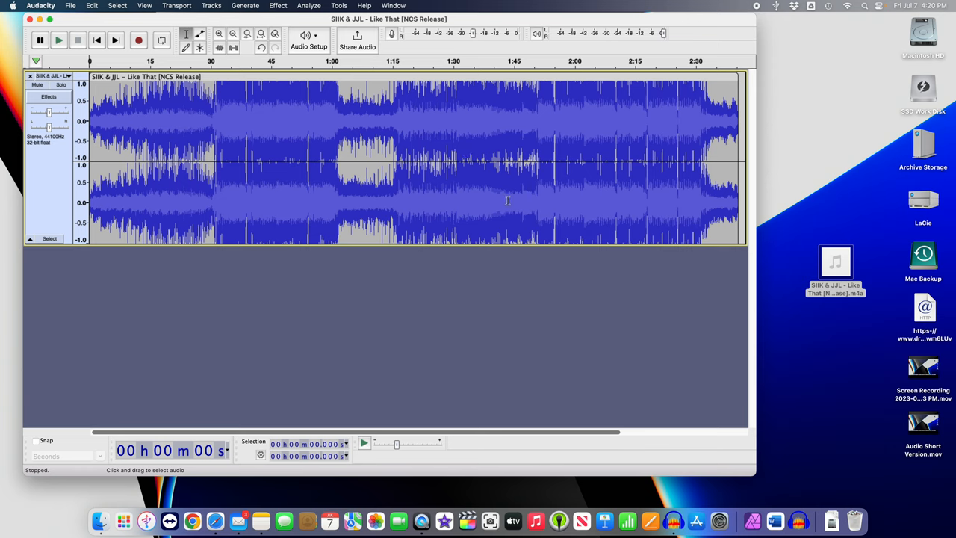
pyautogui.moveTo(702, 379)
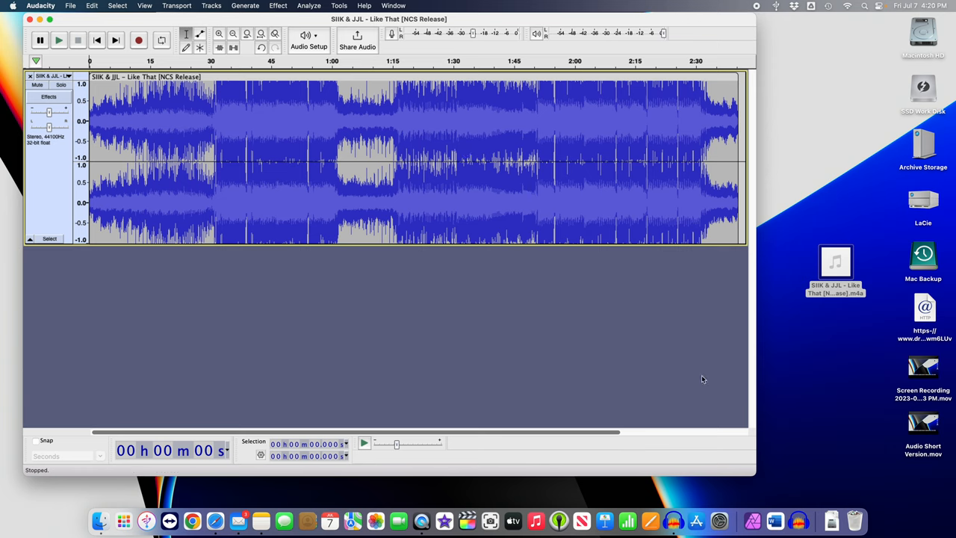
pyautogui.moveTo(138, 163)
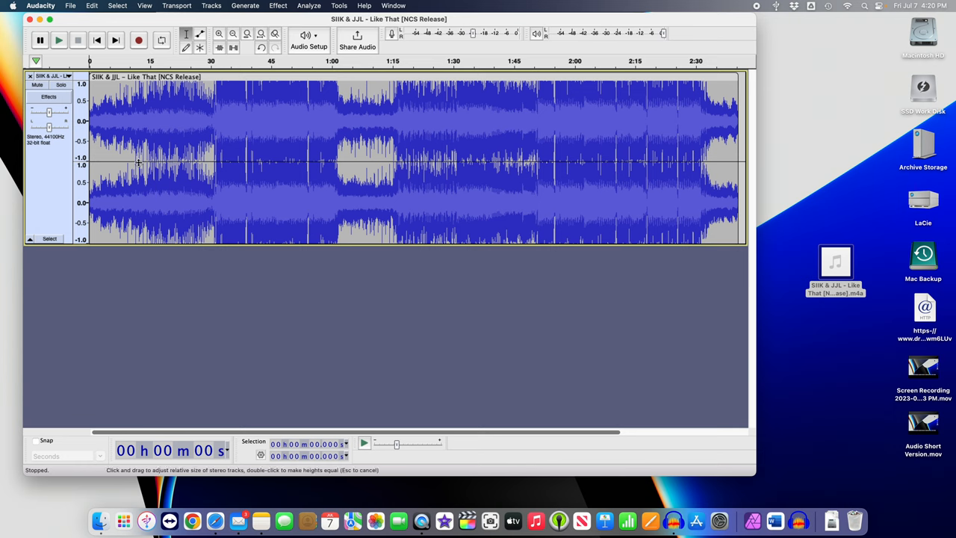
# - Select the song from about 0:08 through to its end near 2:45
pyautogui.click(101, 145)
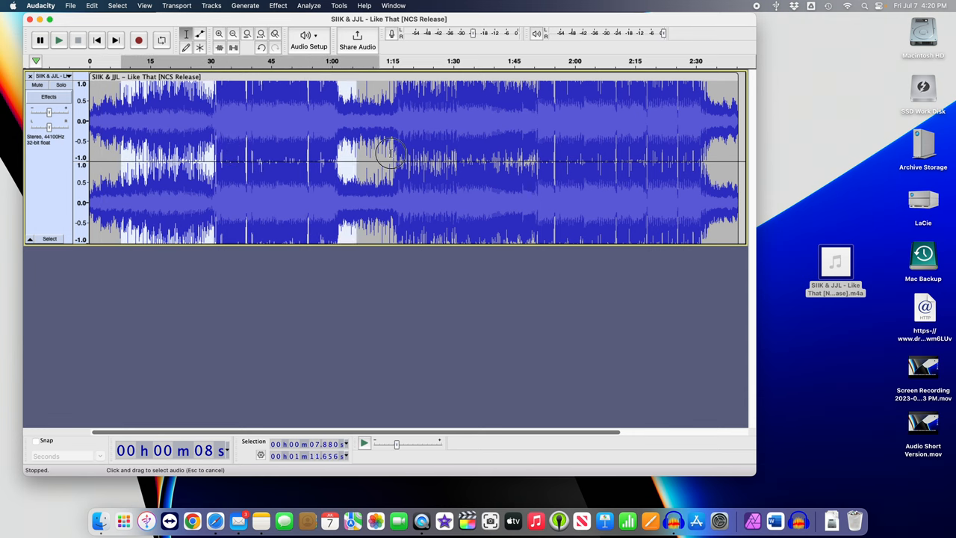
pyautogui.moveTo(392, 153); pyautogui.dragTo(611, 153)
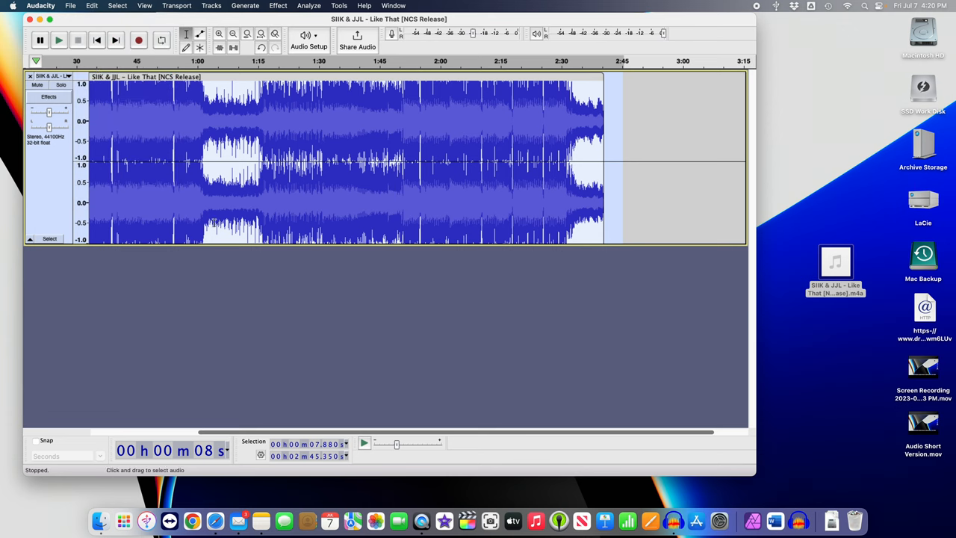
pyautogui.moveTo(248, 116)
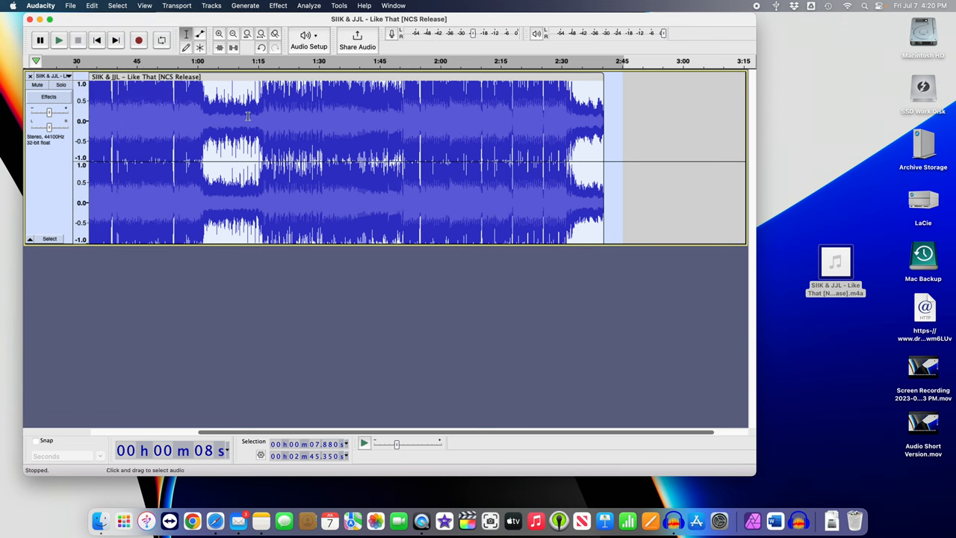
# - Add a new stereo track and paste the copied song into it at about 2:34
pyautogui.click(211, 5)
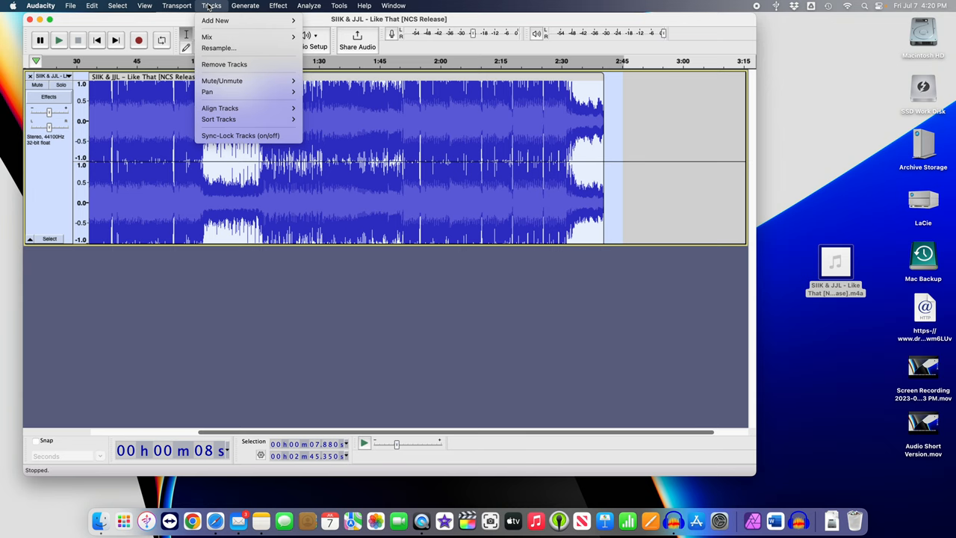
pyautogui.moveTo(215, 21)
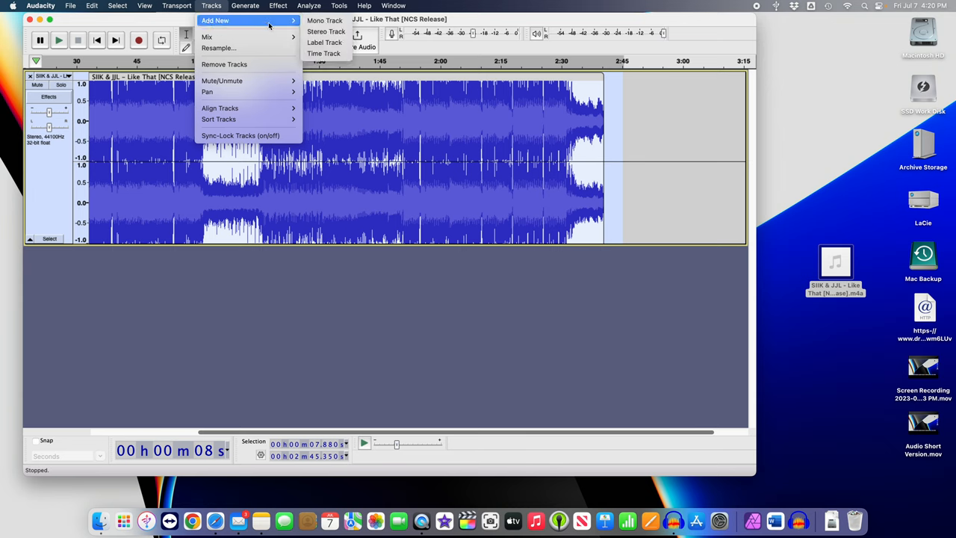
pyautogui.moveTo(326, 31)
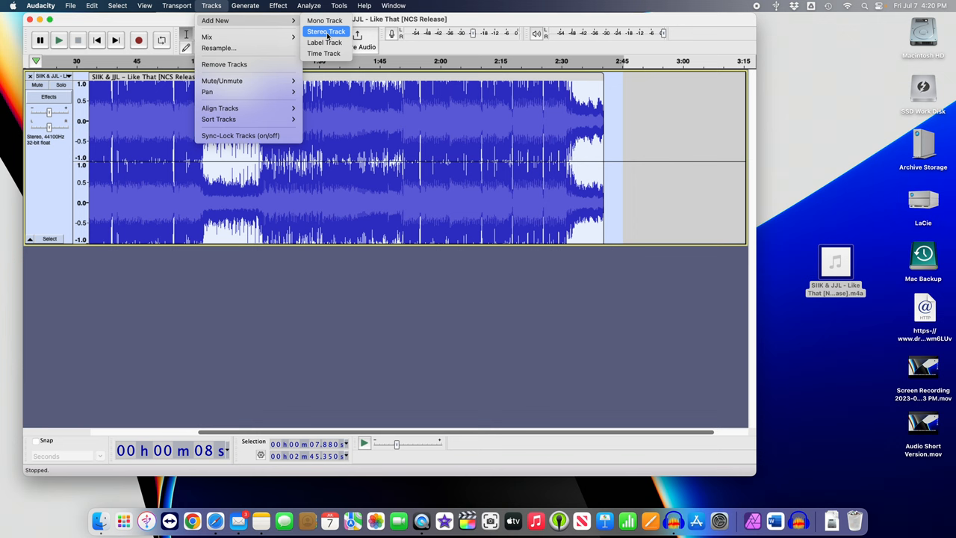
pyautogui.click(325, 31)
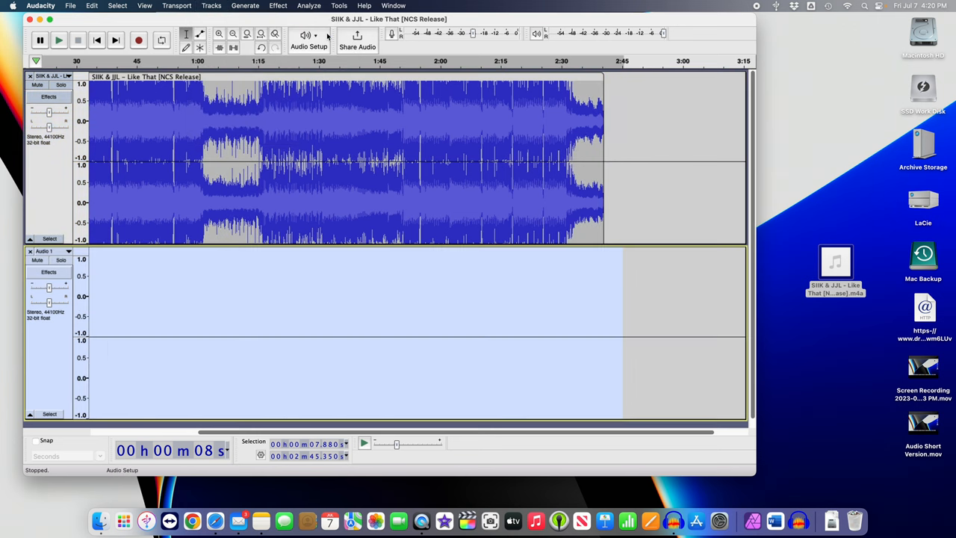
pyautogui.moveTo(530, 294)
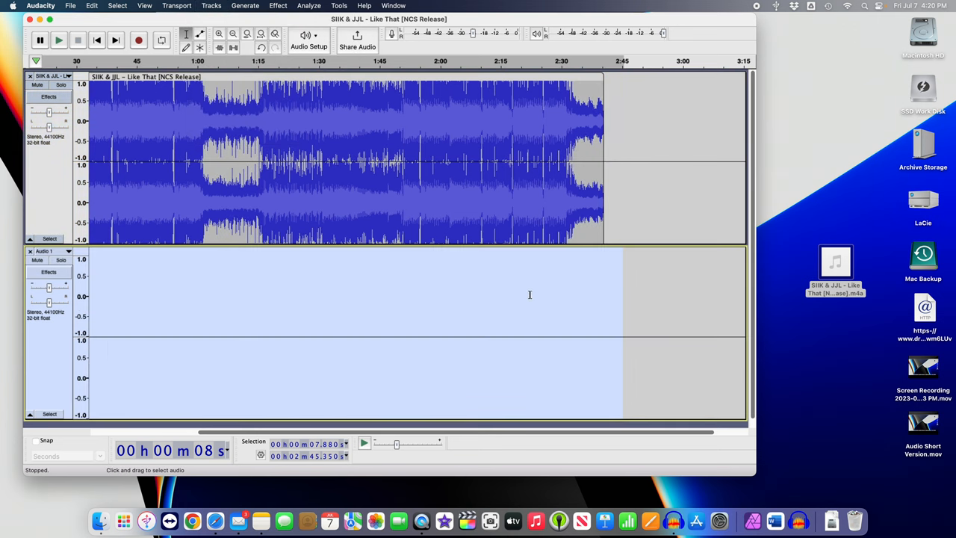
pyautogui.click(529, 329)
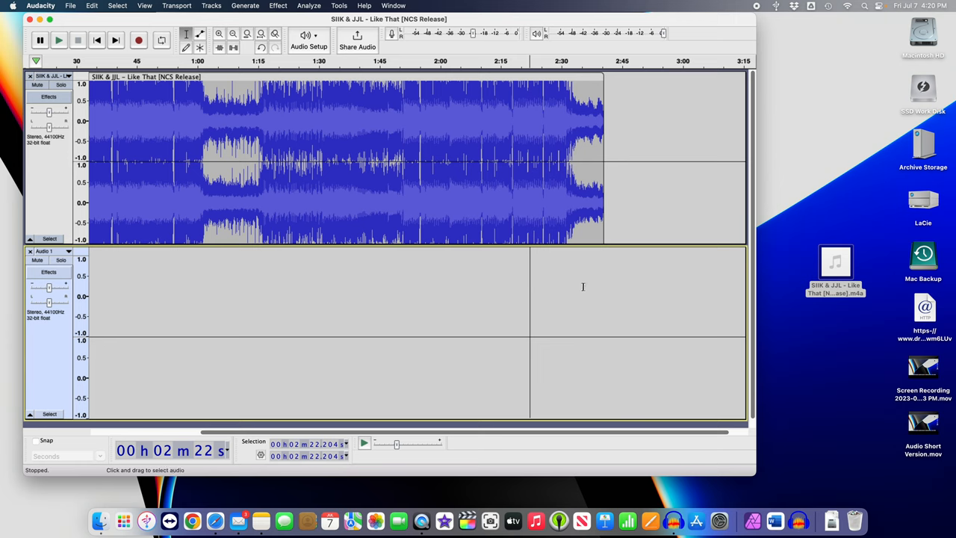
pyautogui.click(581, 291)
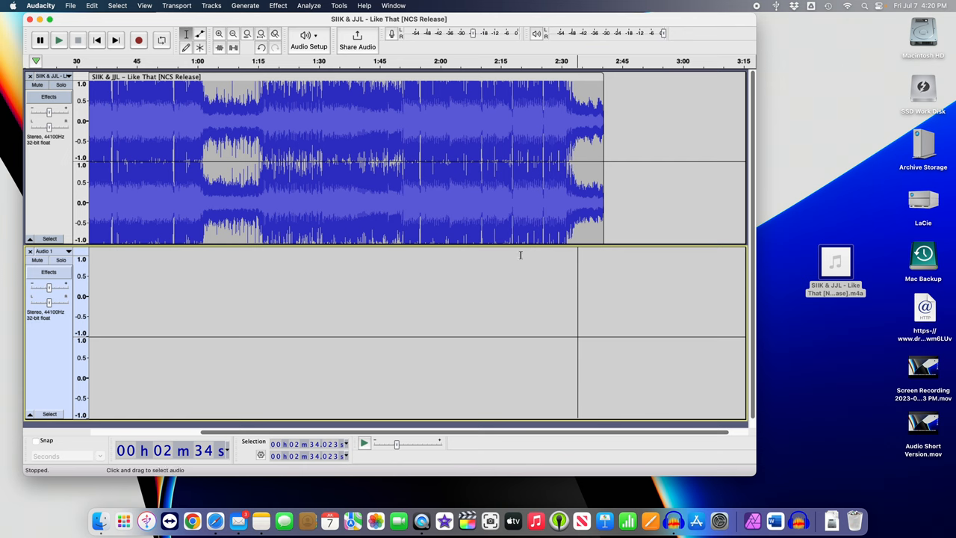
pyautogui.click(92, 5)
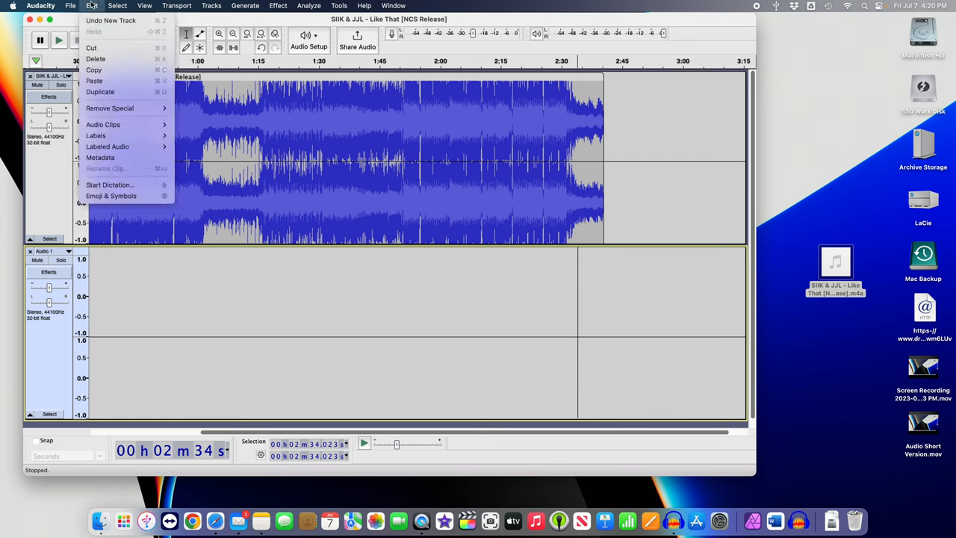
pyautogui.click(94, 81)
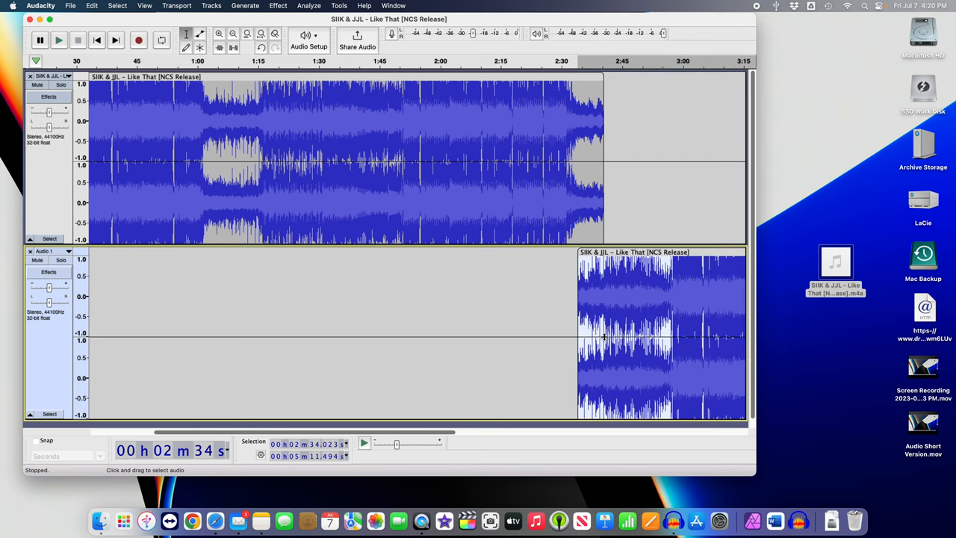
pyautogui.moveTo(506, 315)
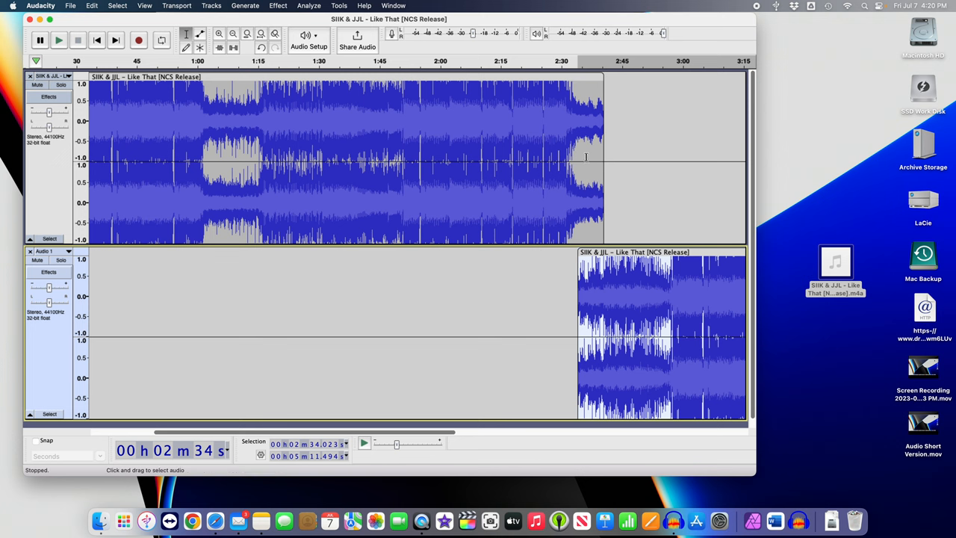
# - Apply Fade Out to the top track's last two seconds, about 2:38 to 2:40
pyautogui.click(594, 149)
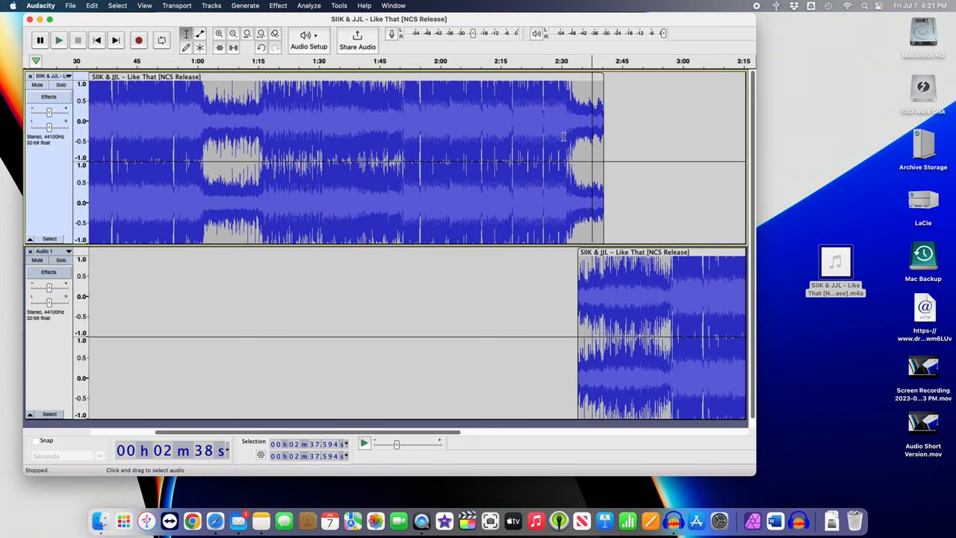
pyautogui.moveTo(549, 149)
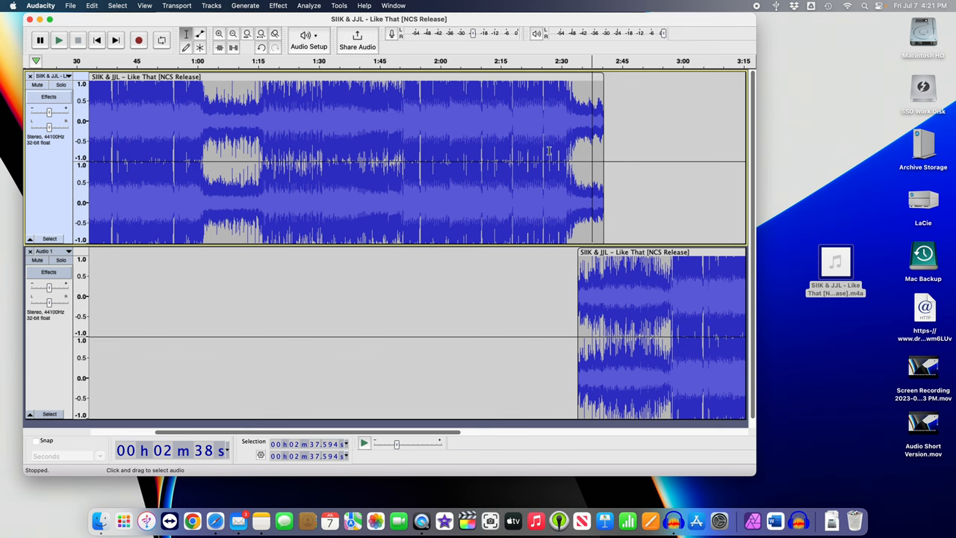
pyautogui.moveTo(220, 35)
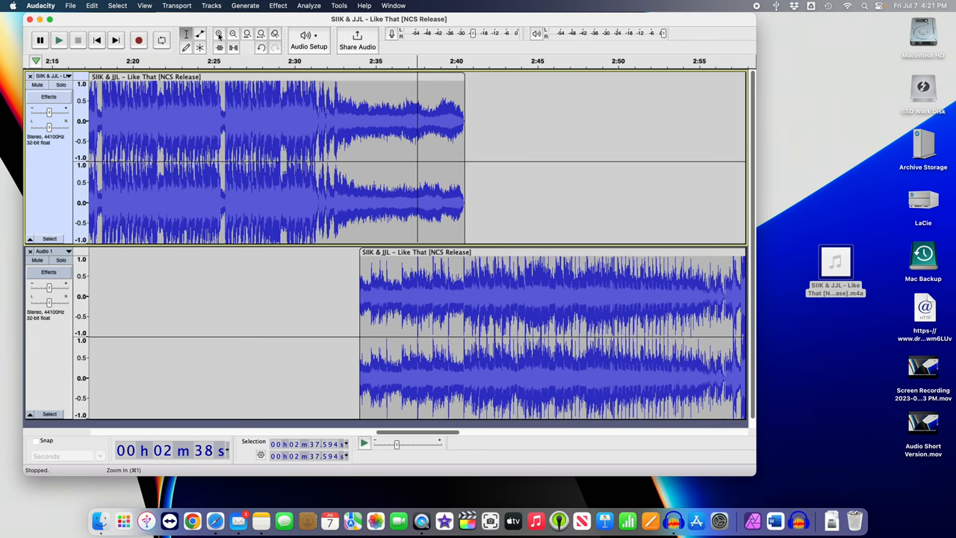
pyautogui.moveTo(436, 159)
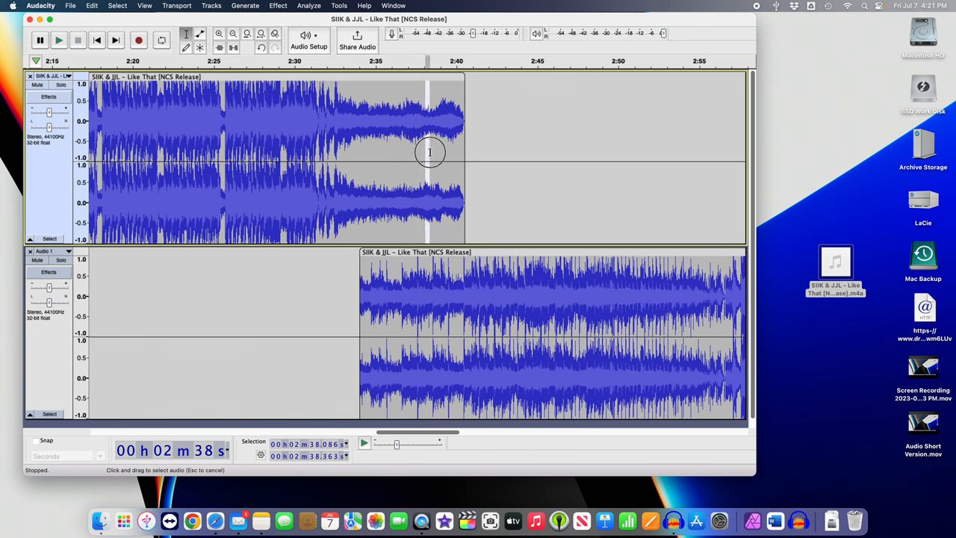
pyautogui.moveTo(430, 152); pyautogui.dragTo(467, 156)
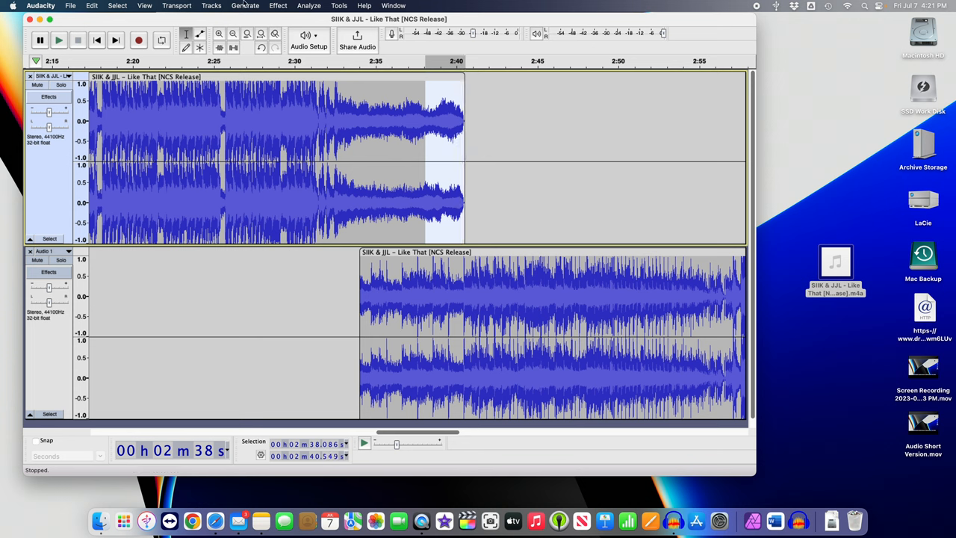
pyautogui.click(277, 5)
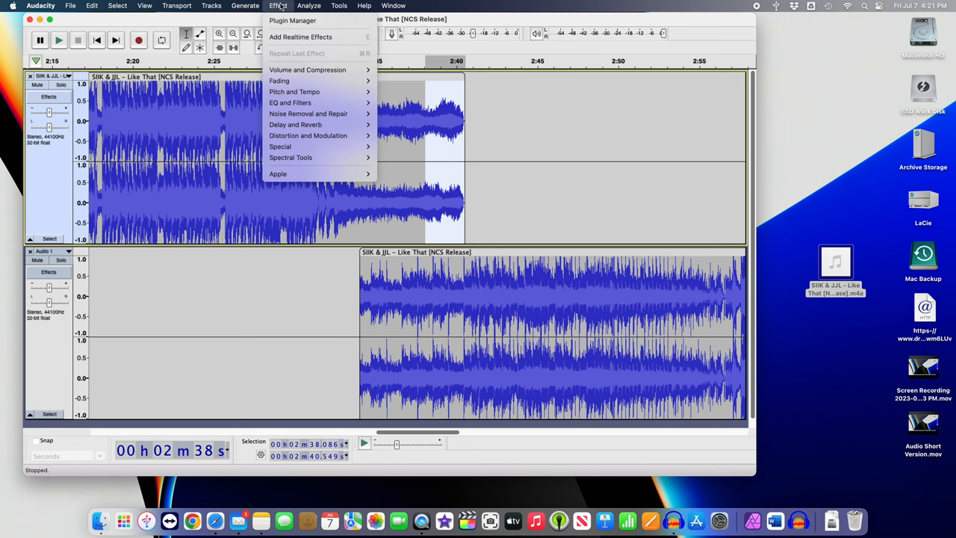
pyautogui.moveTo(279, 81)
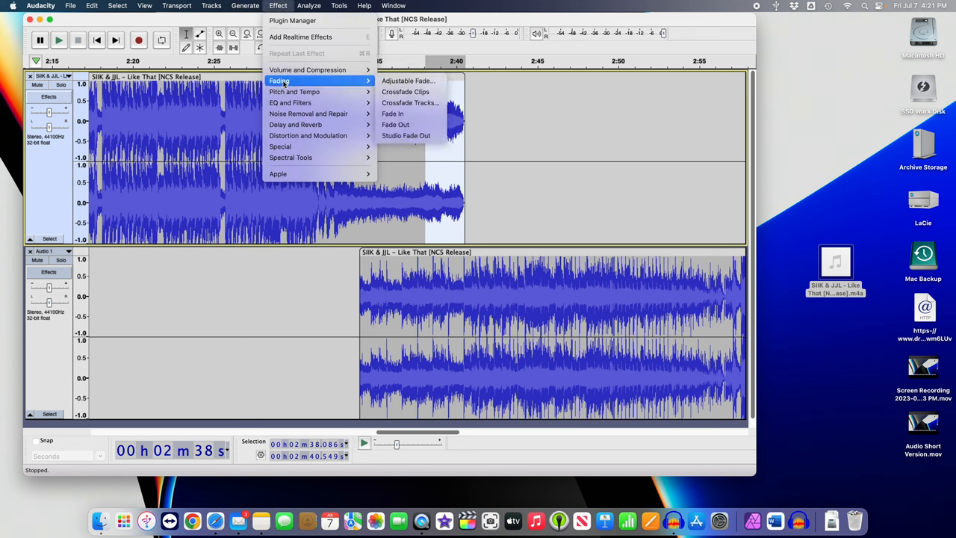
pyautogui.moveTo(396, 125)
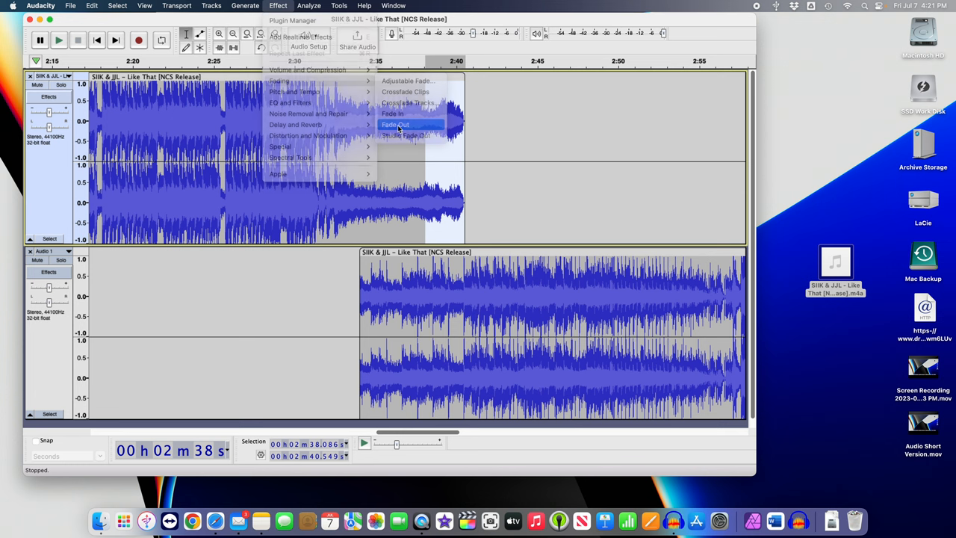
pyautogui.click(395, 124)
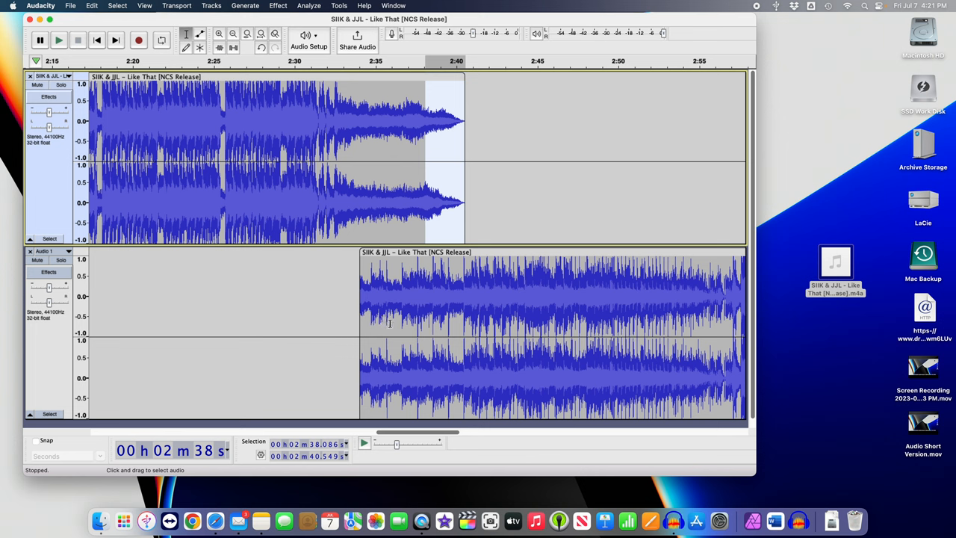
# - Fade in the second clip's beginning and shift the clip to start around 2:37
pyautogui.click(396, 323)
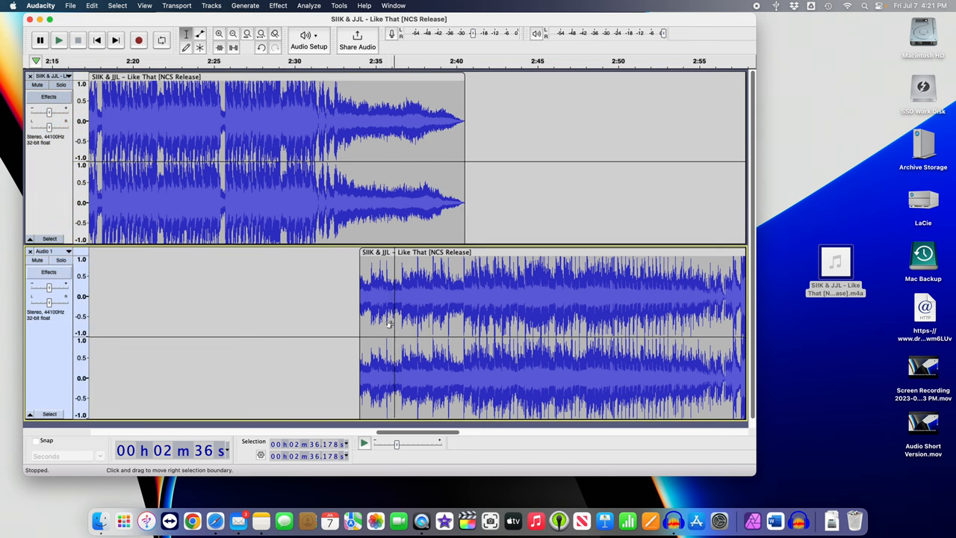
pyautogui.moveTo(388, 321); pyautogui.dragTo(358, 322)
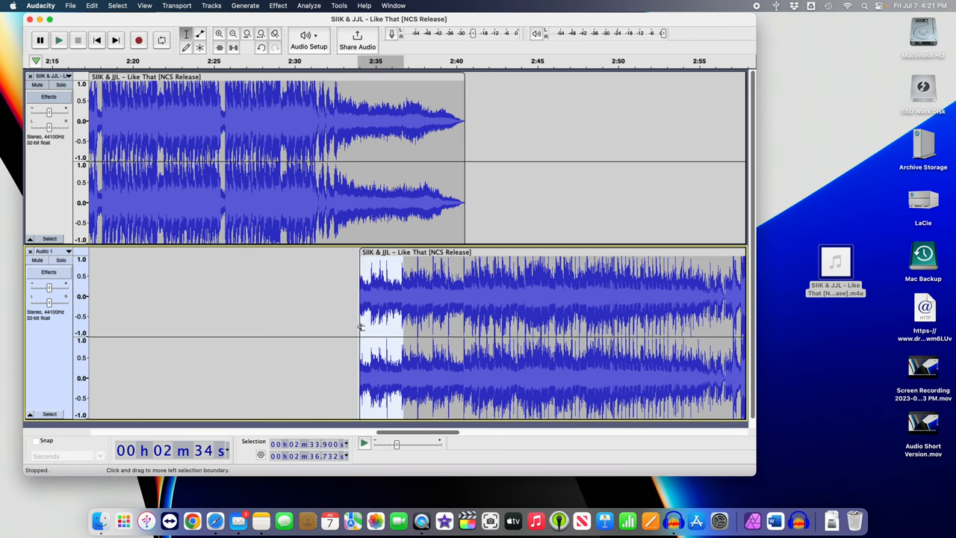
pyautogui.moveTo(291, 8)
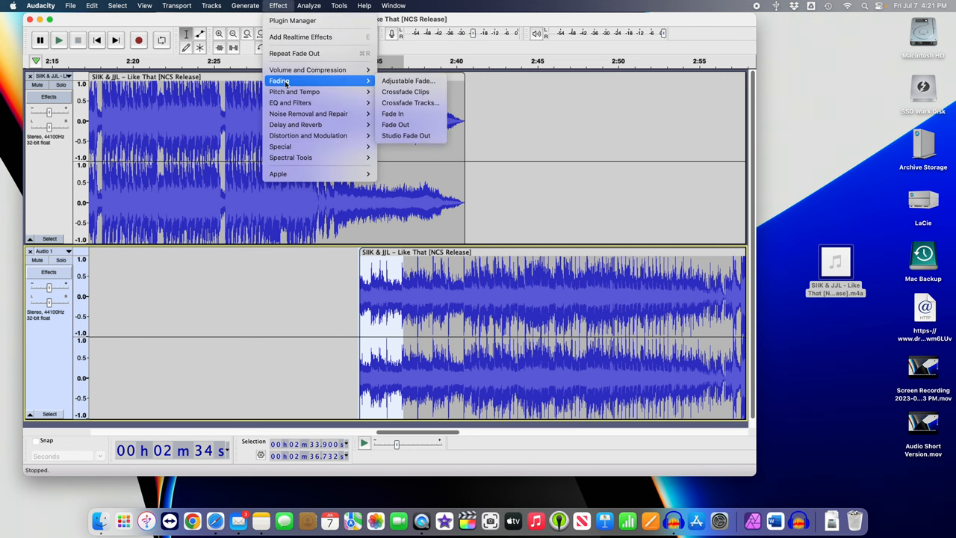
pyautogui.click(395, 124)
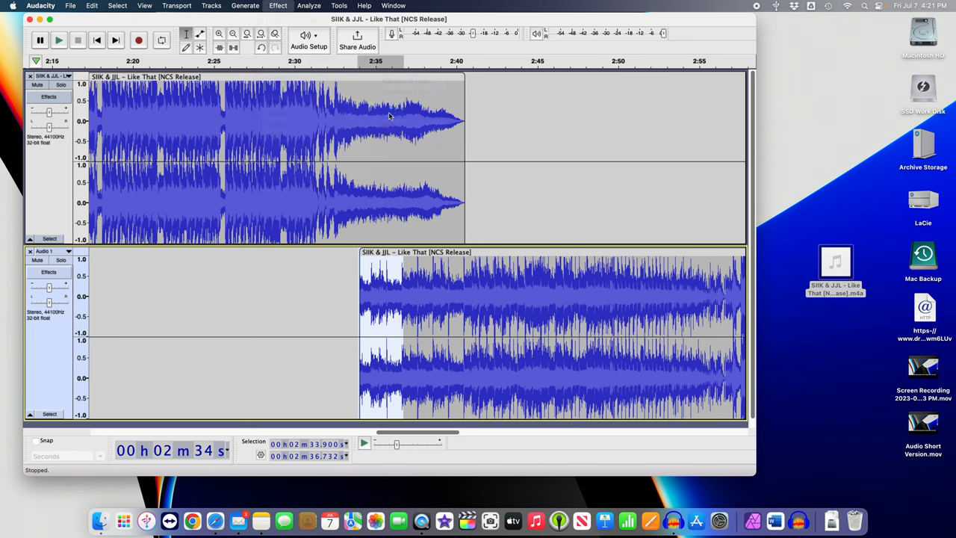
pyautogui.moveTo(419, 329); pyautogui.dragTo(381, 328)
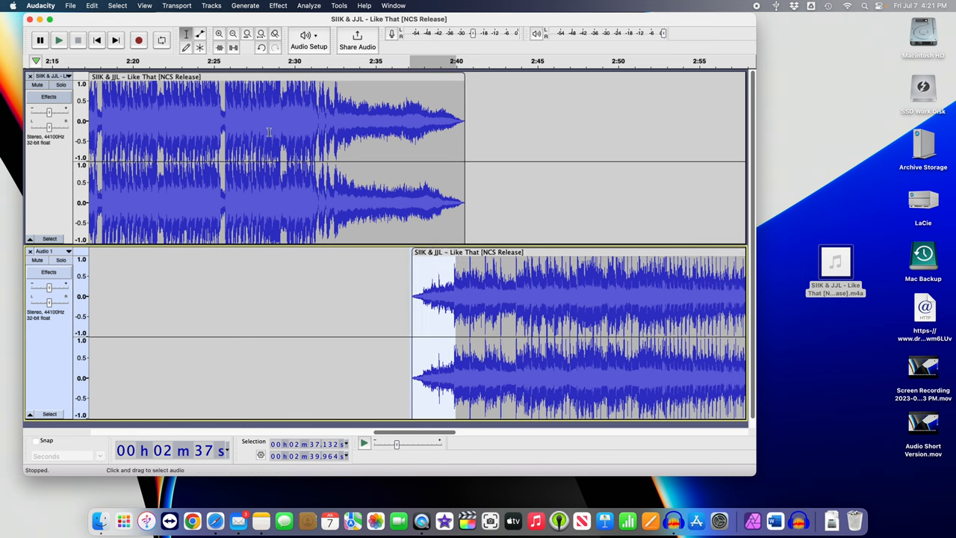
pyautogui.click(250, 149)
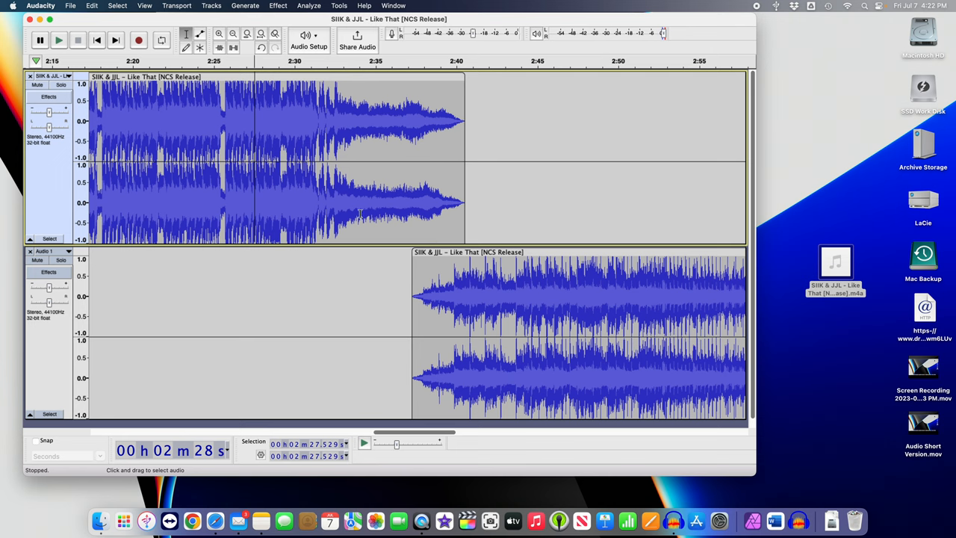
pyautogui.moveTo(412, 189)
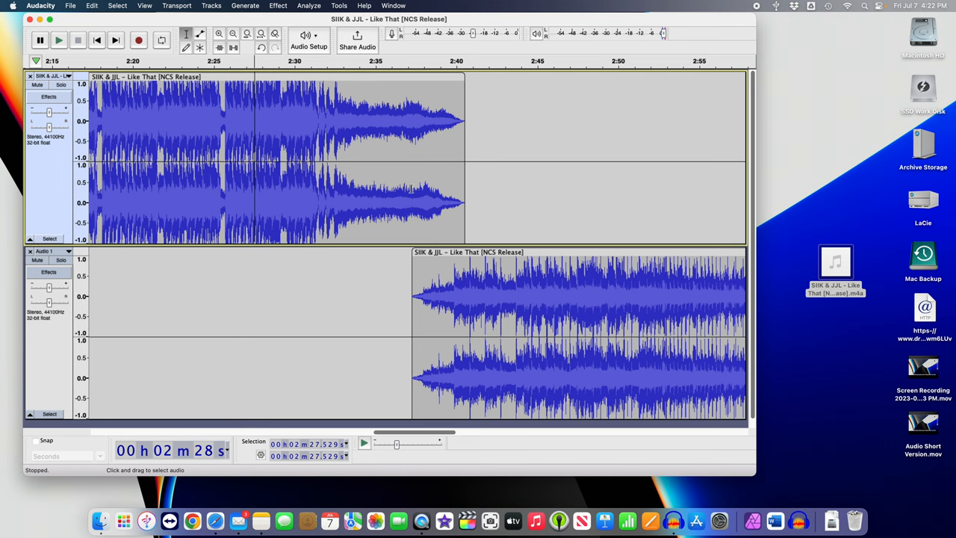
pyautogui.moveTo(508, 210)
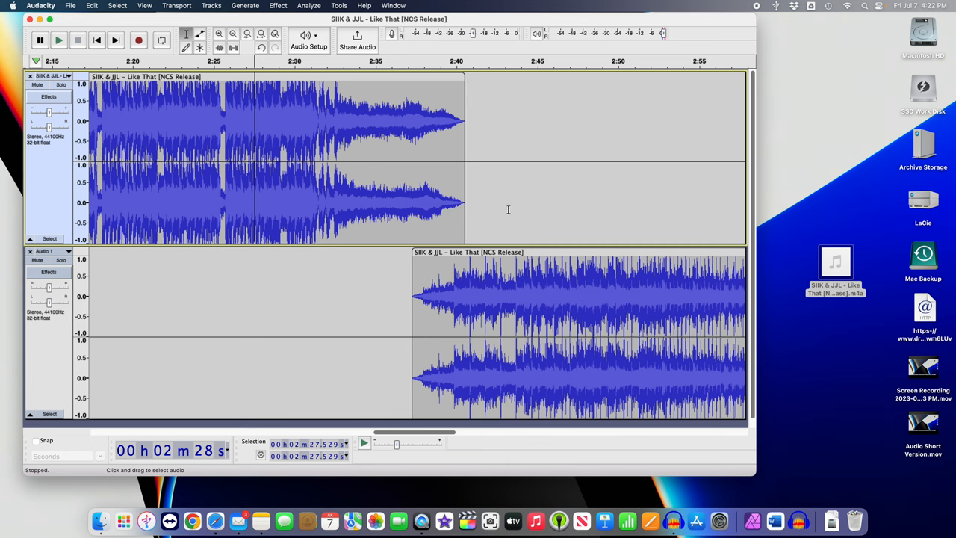
# - Scroll across the second clip and zoom out twice to view both copies through 5:10
pyautogui.hscroll(3)
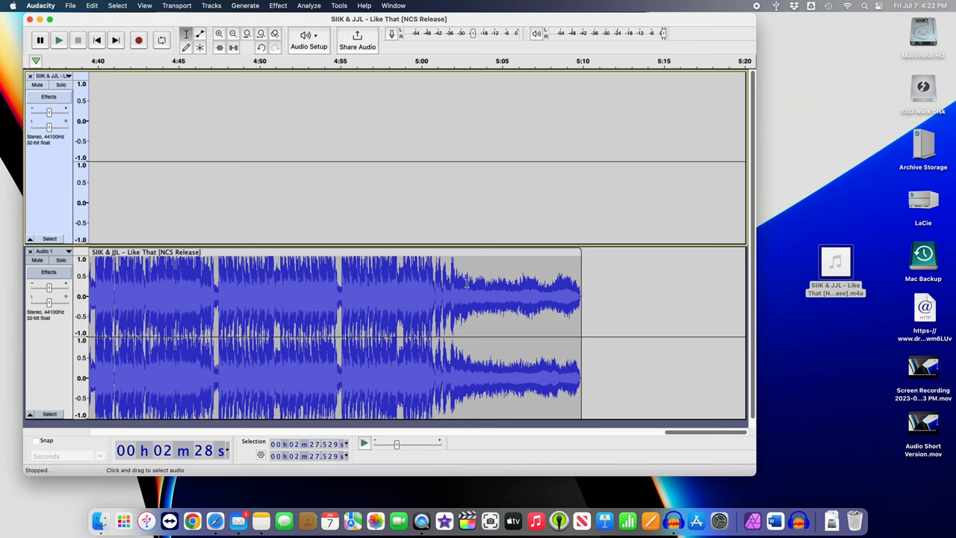
pyautogui.moveTo(576, 191)
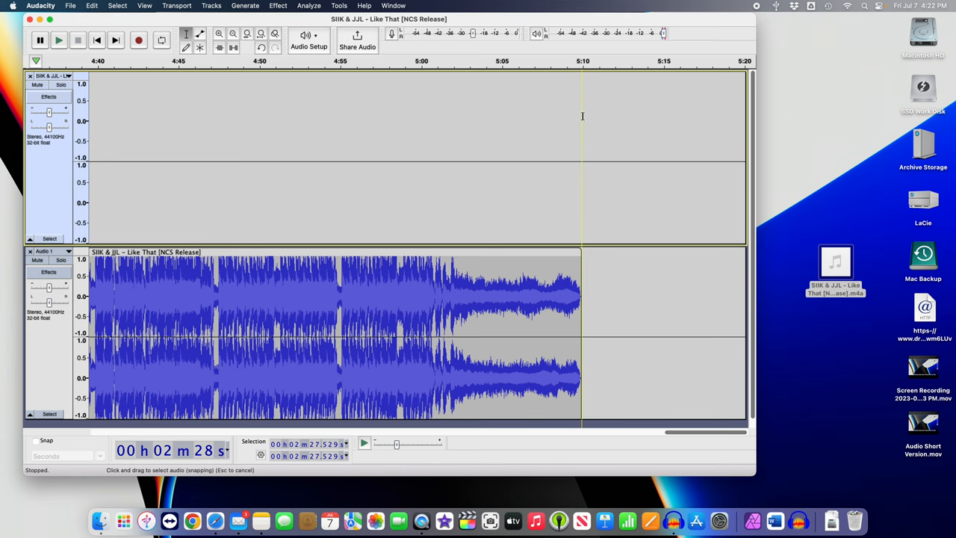
pyautogui.hscroll(-3)
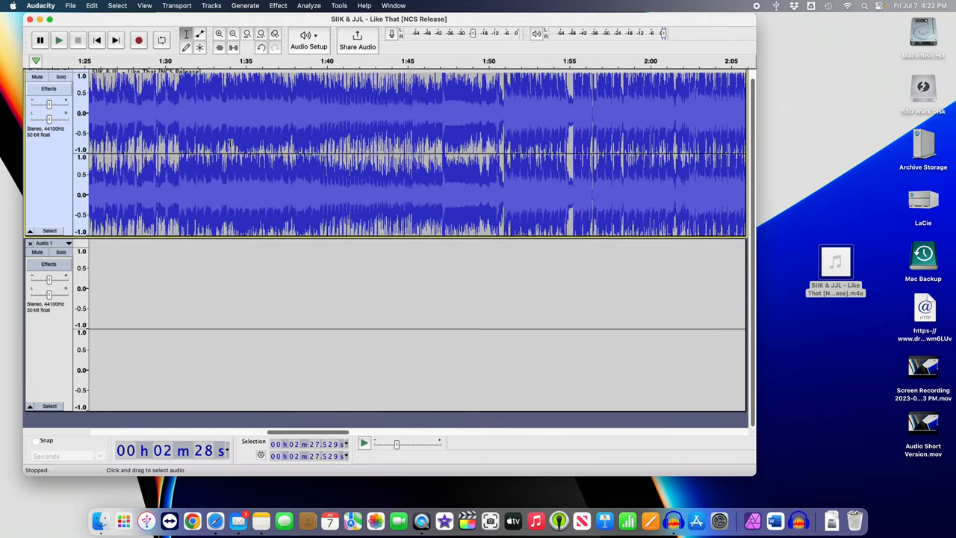
pyautogui.click(233, 34)
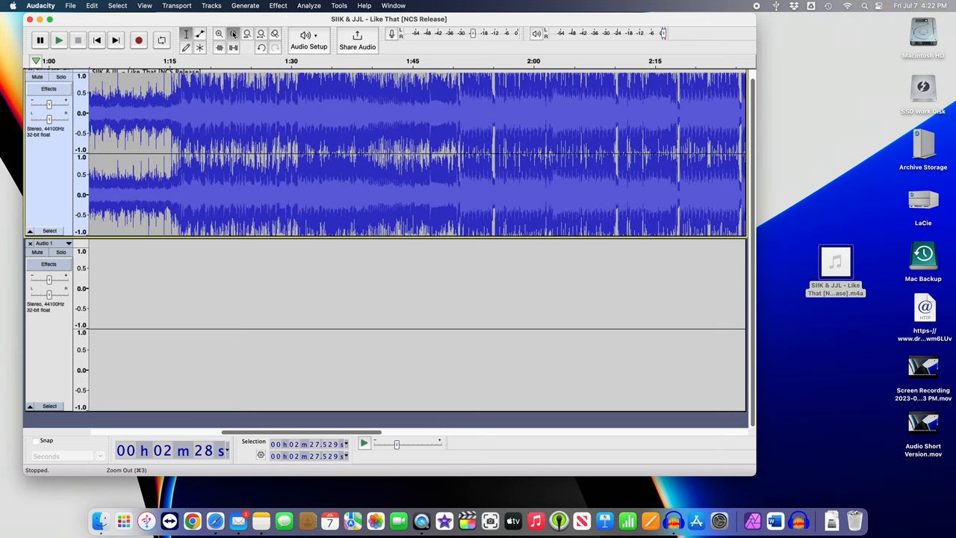
pyautogui.click(233, 34)
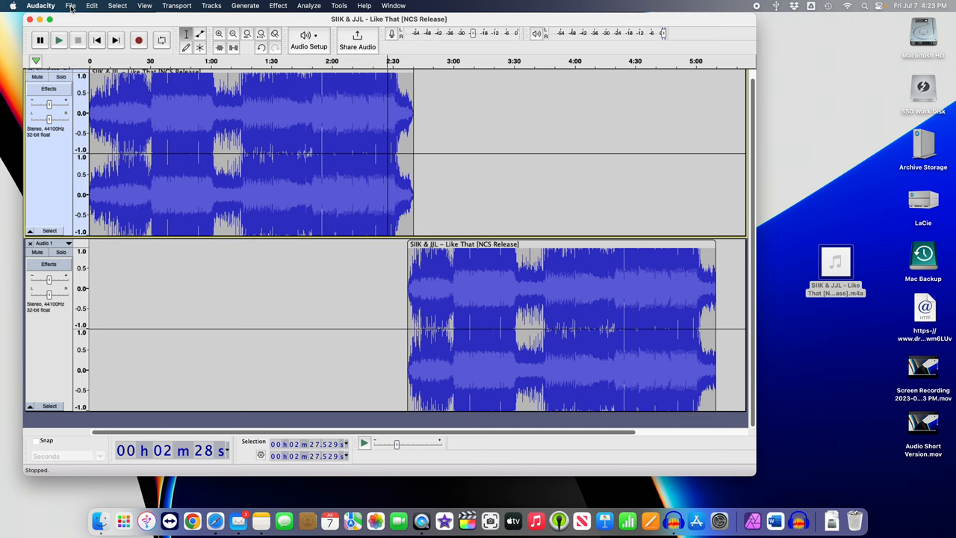
# - Export as MP3 at Extreme quality, saved as 'Gran_Eric Strap Doubles.mp3' on the Desktop
pyautogui.click(70, 5)
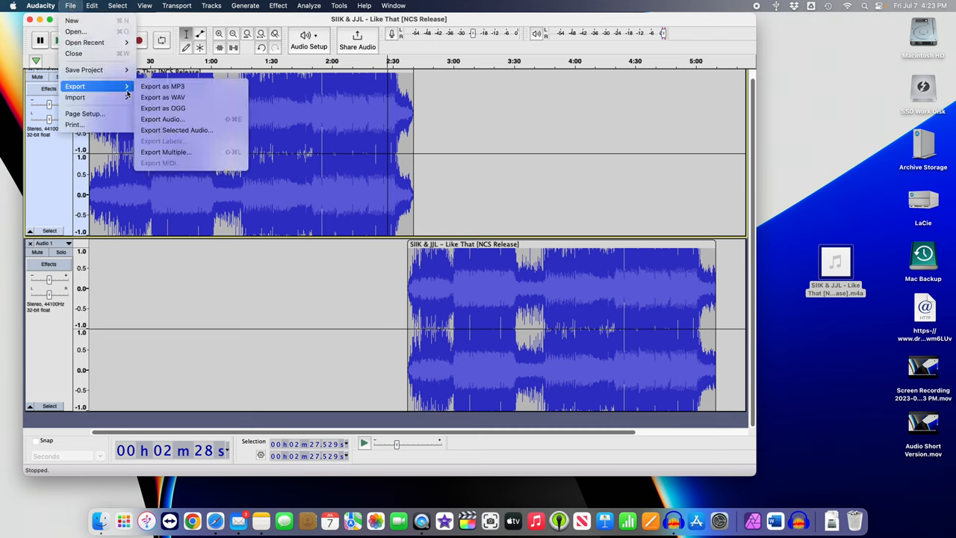
pyautogui.moveTo(162, 86)
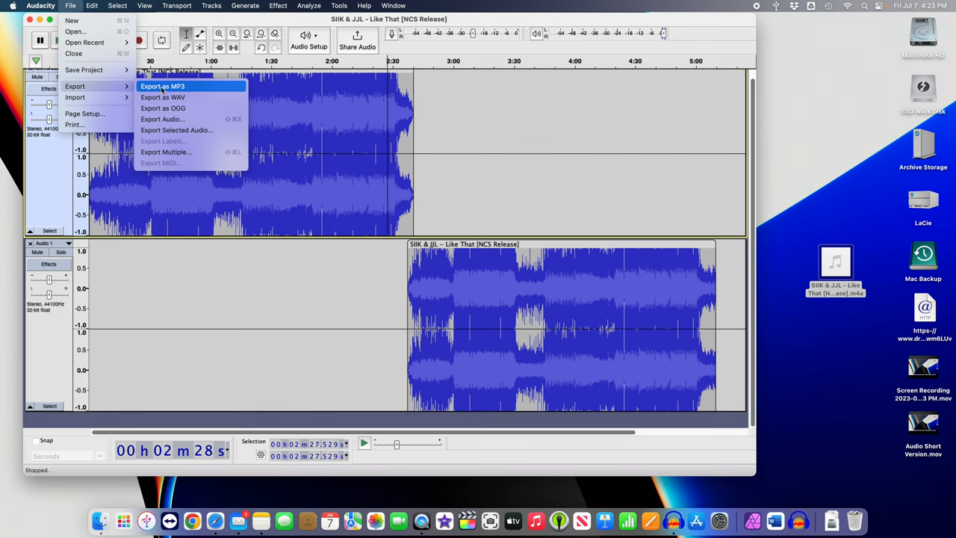
pyautogui.click(424, 141)
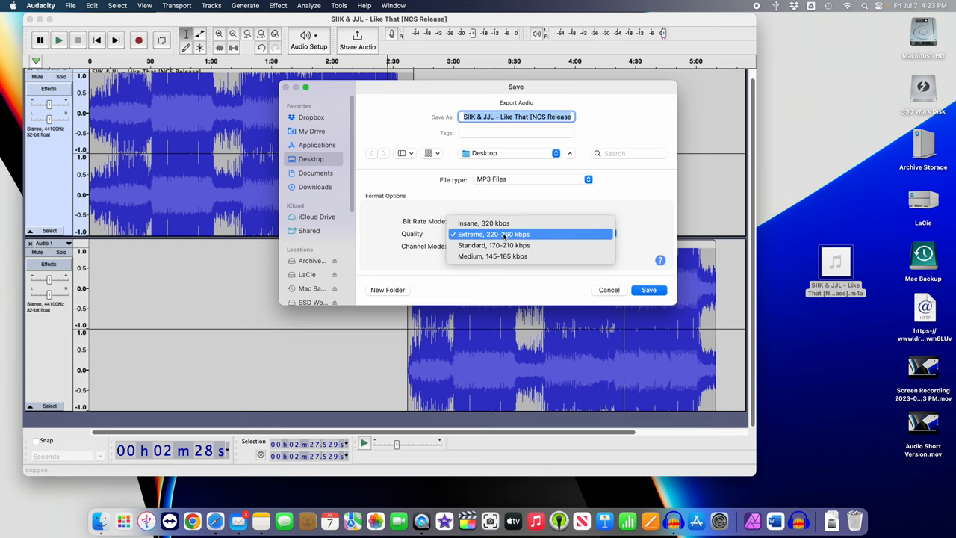
pyautogui.click(492, 234)
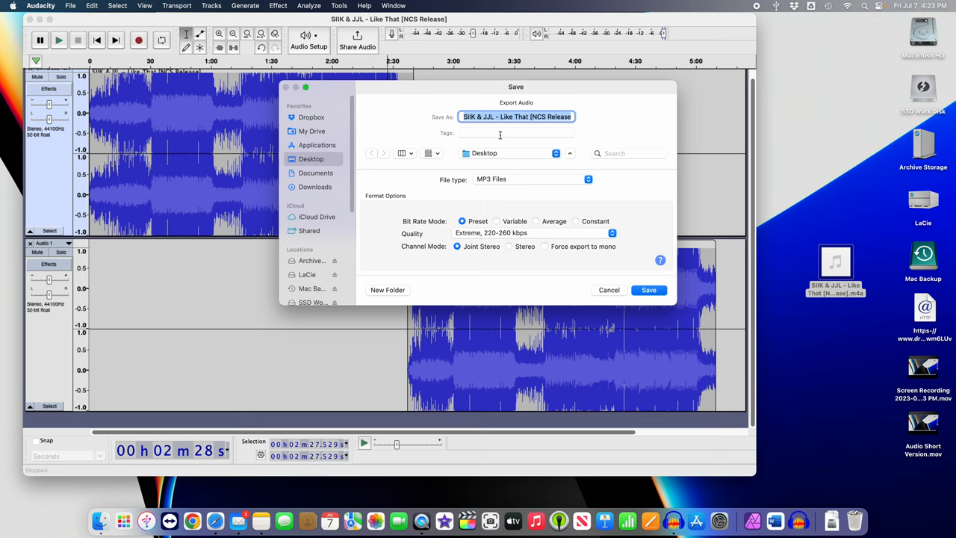
pyautogui.write('G.mp3')
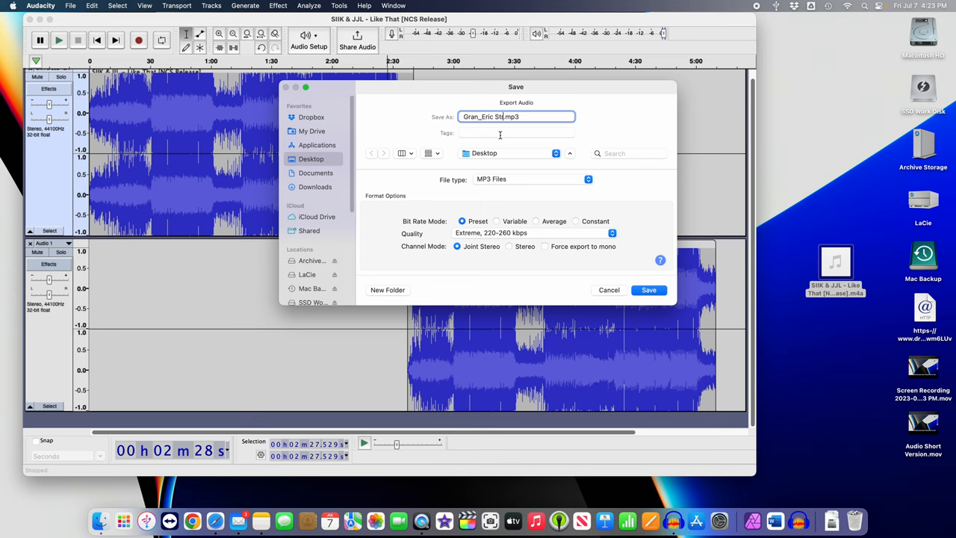
pyautogui.write('Strap Doub')
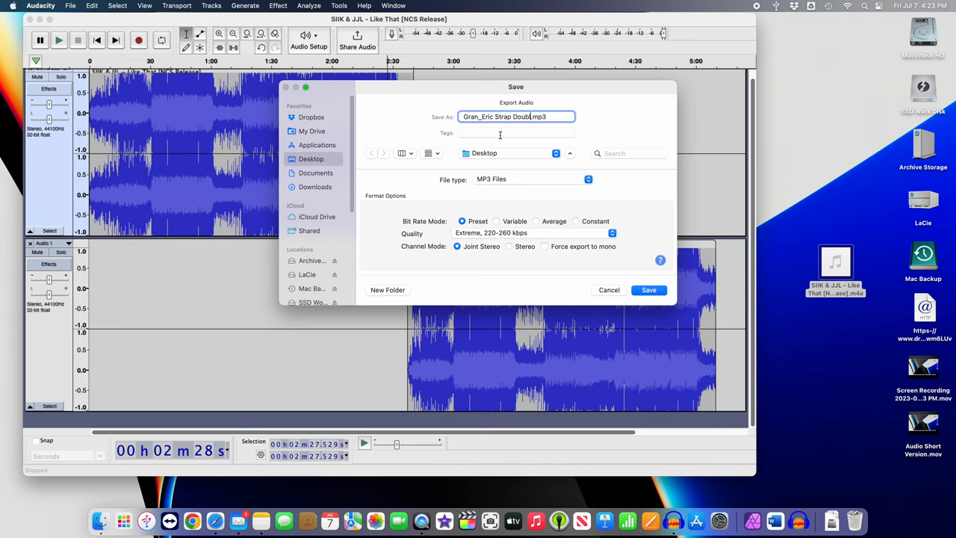
pyautogui.write('es')
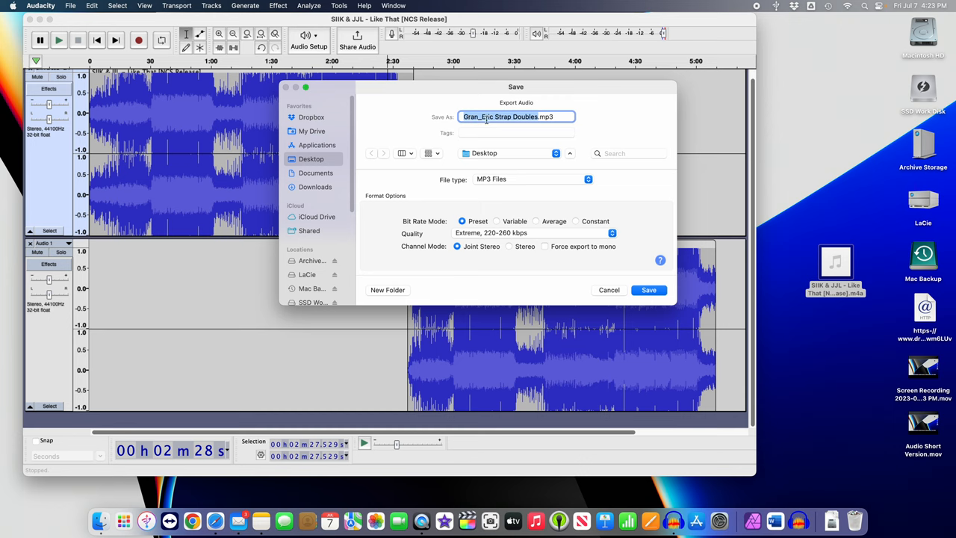
pyautogui.moveTo(522, 133)
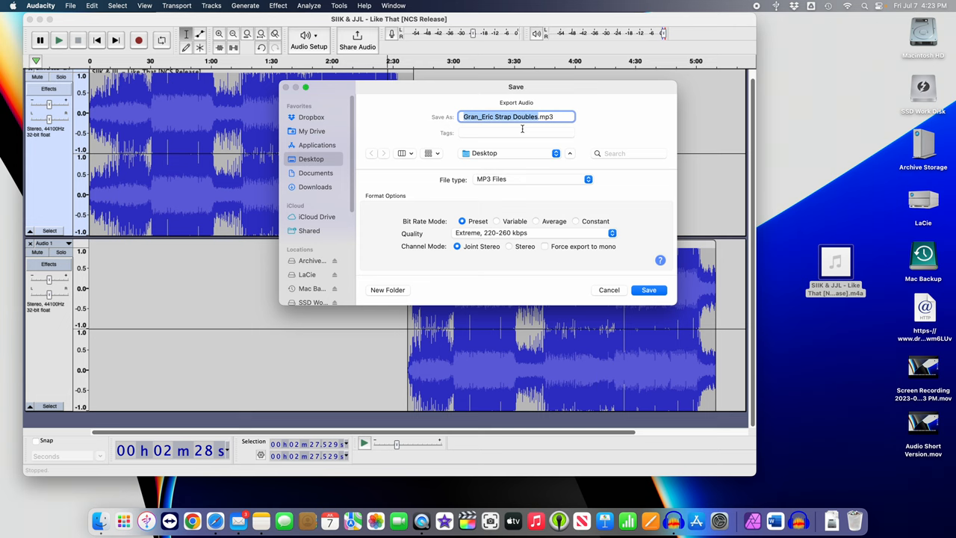
pyautogui.click(515, 132)
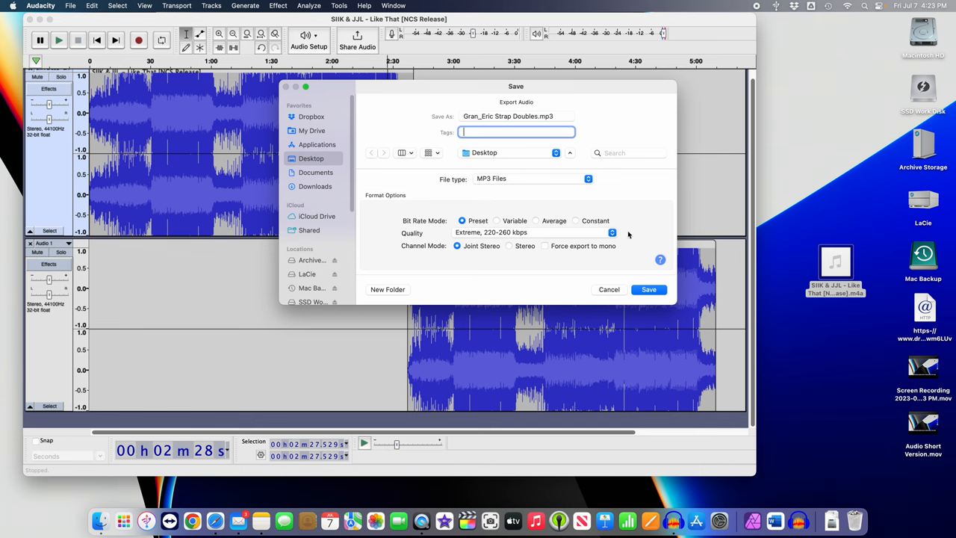
pyautogui.click(647, 289)
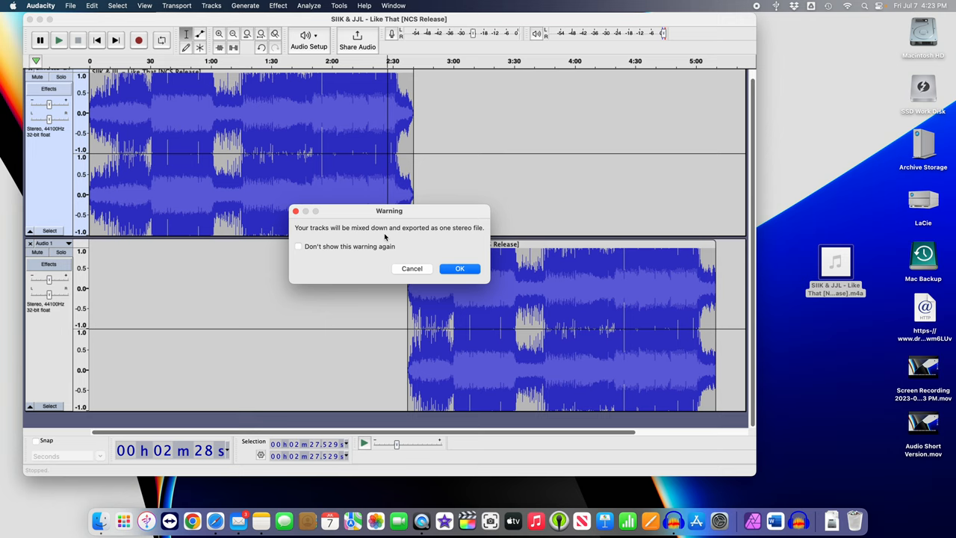
pyautogui.moveTo(400, 240)
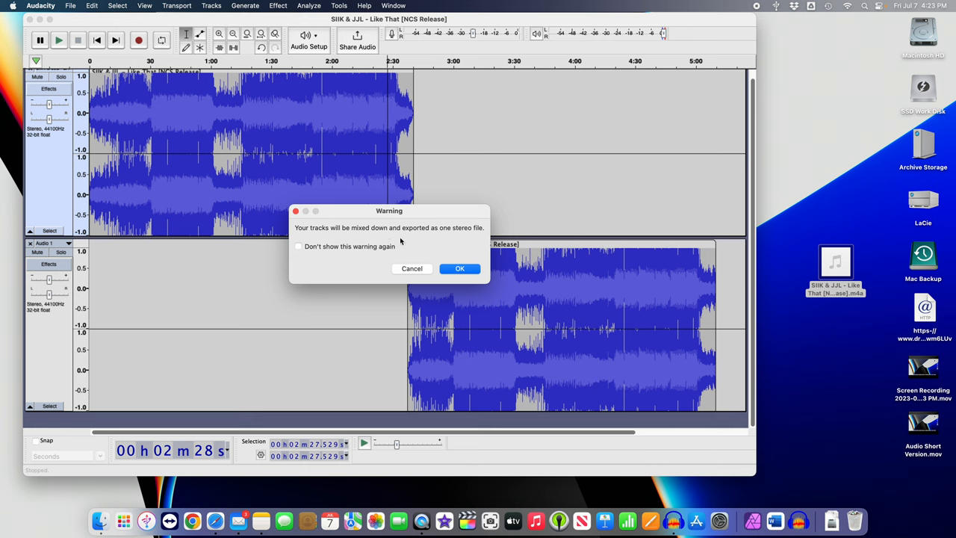
# - Accept the mix-down warning and the blank metadata tags to complete the export
pyautogui.click(460, 268)
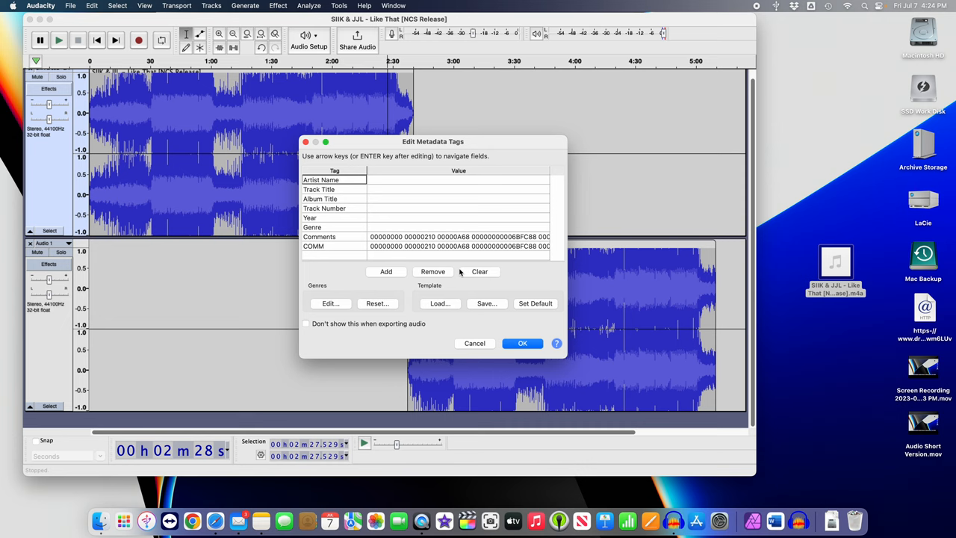
pyautogui.moveTo(482, 301)
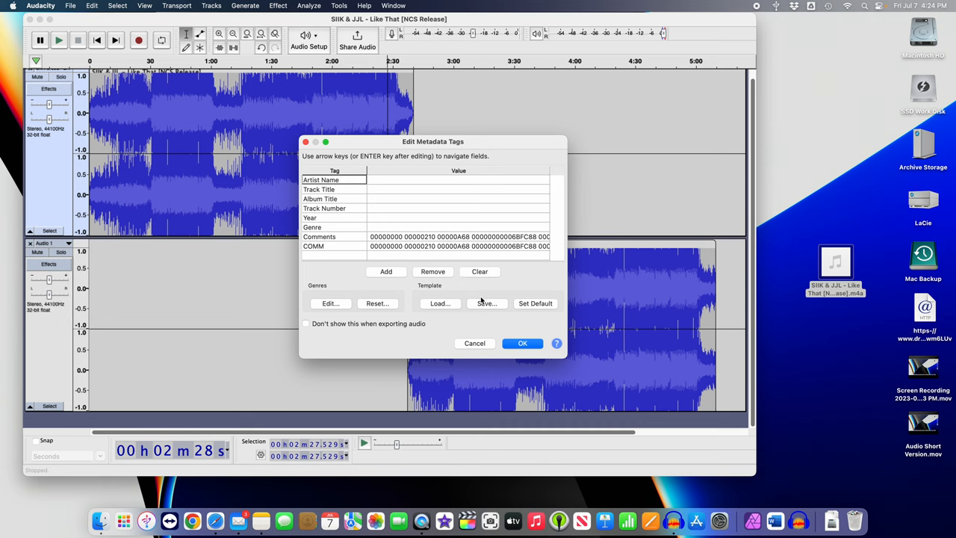
pyautogui.click(522, 343)
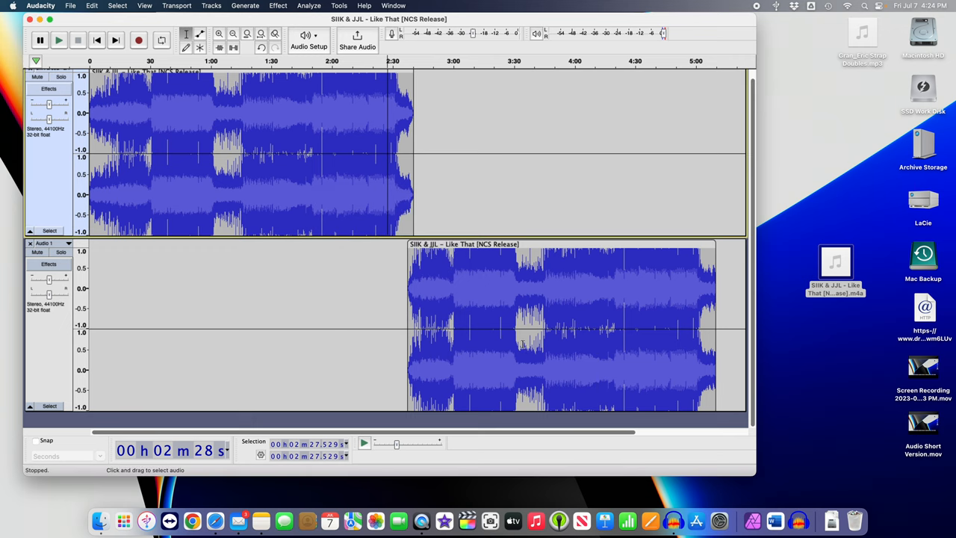
pyautogui.moveTo(888, 42)
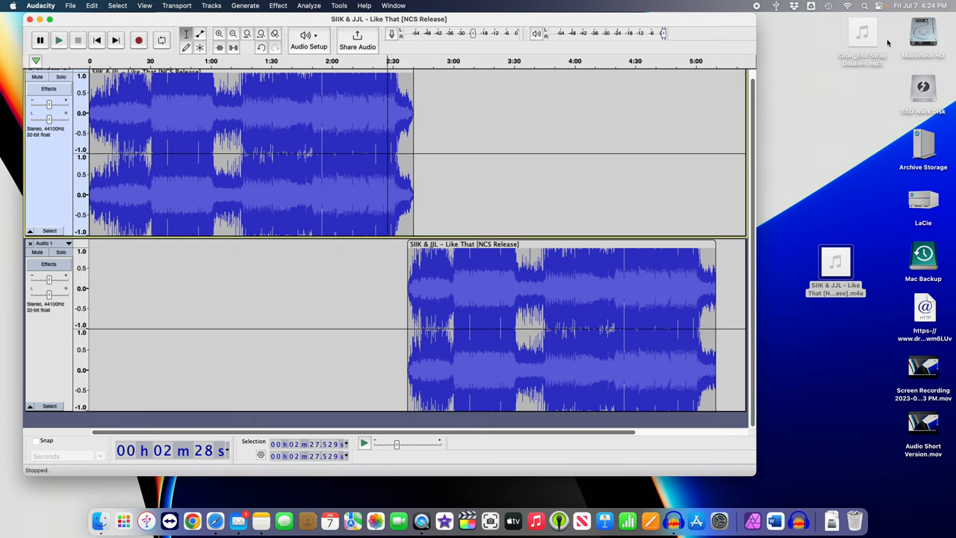
# - Move the exported MP3 icon beneath the original m4a file and return to Audacity
pyautogui.moveTo(863, 41); pyautogui.dragTo(844, 344)
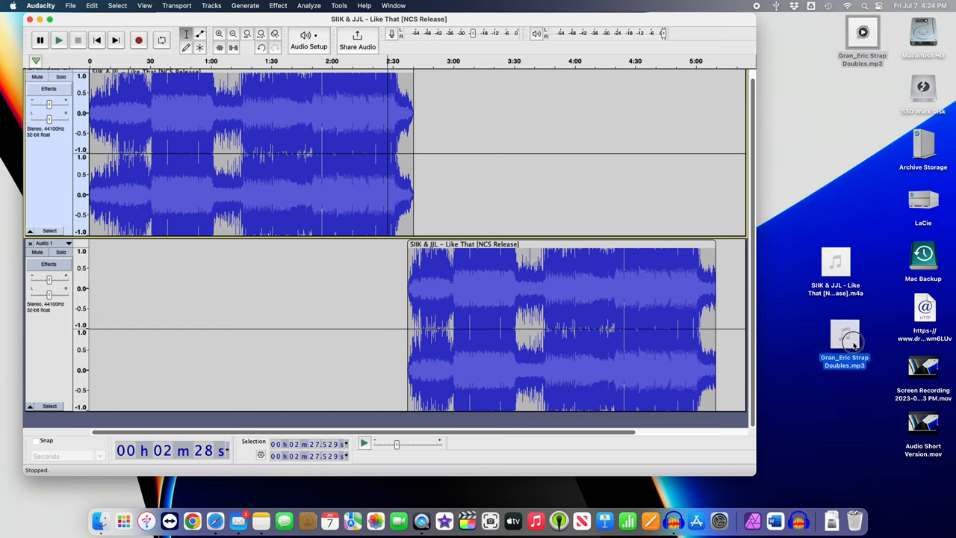
pyautogui.click(840, 340)
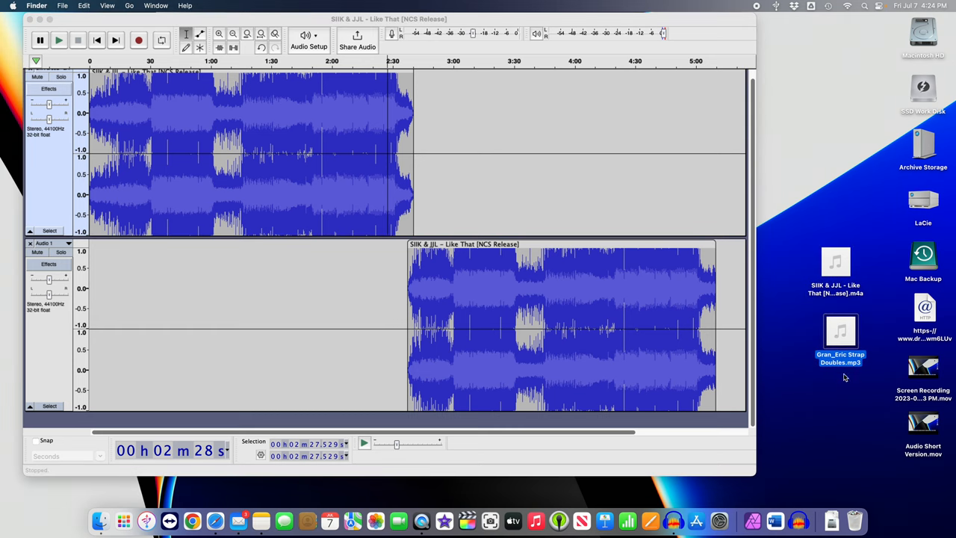
pyautogui.moveTo(816, 366)
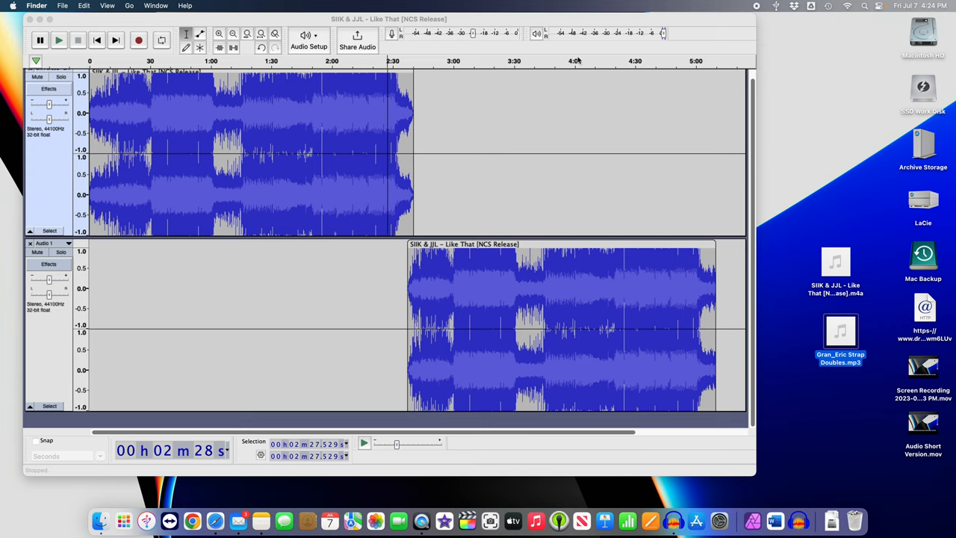
pyautogui.click(41, 5)
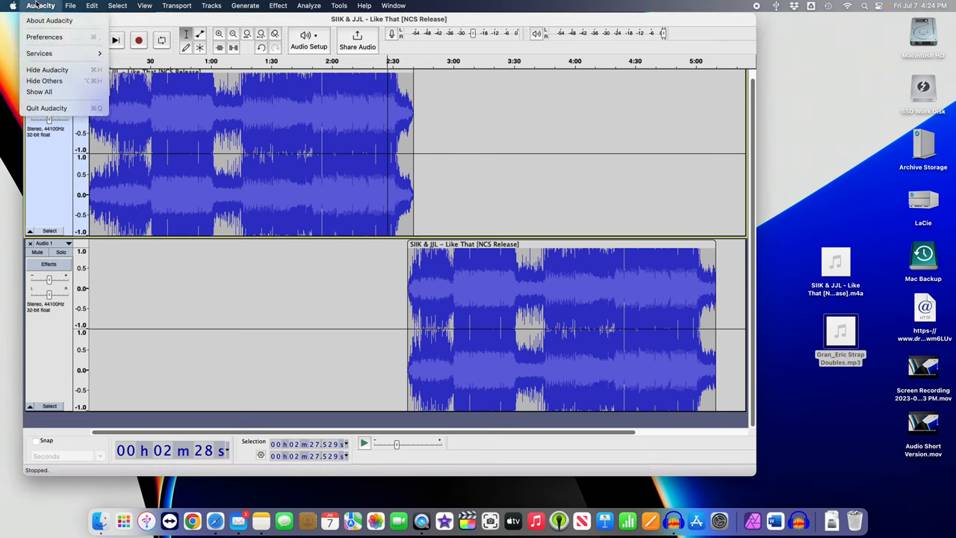
# - Quit Audacity, discarding unsaved project changes
pyautogui.click(70, 6)
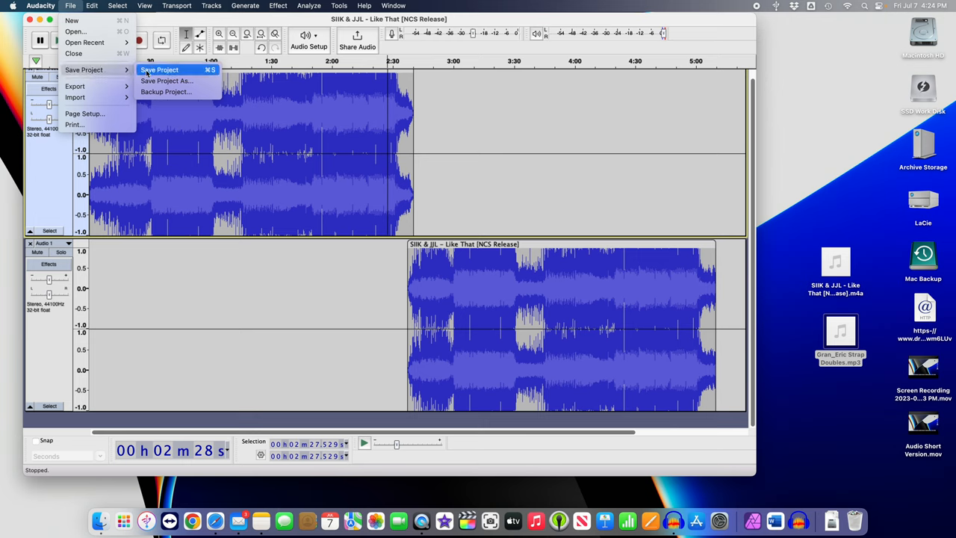
pyautogui.click(41, 5)
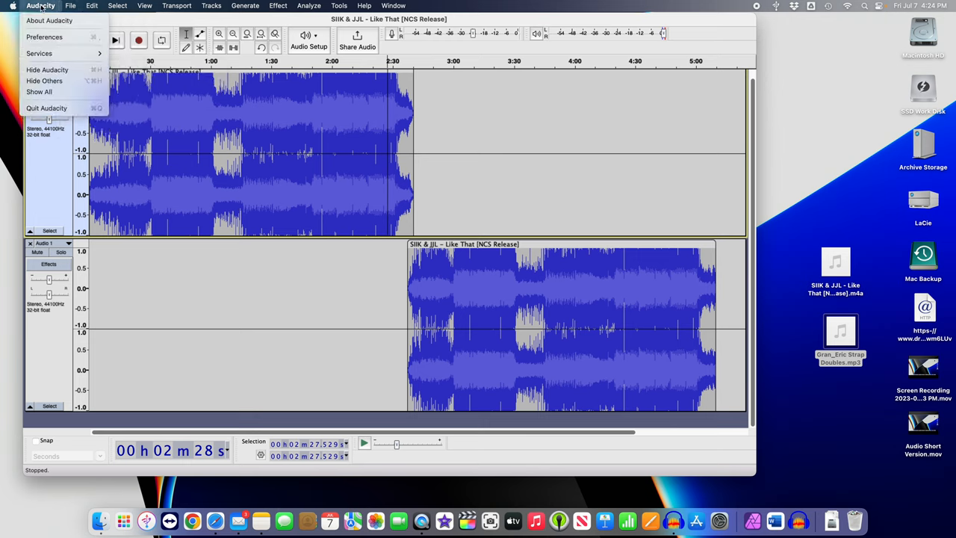
pyautogui.click(46, 107)
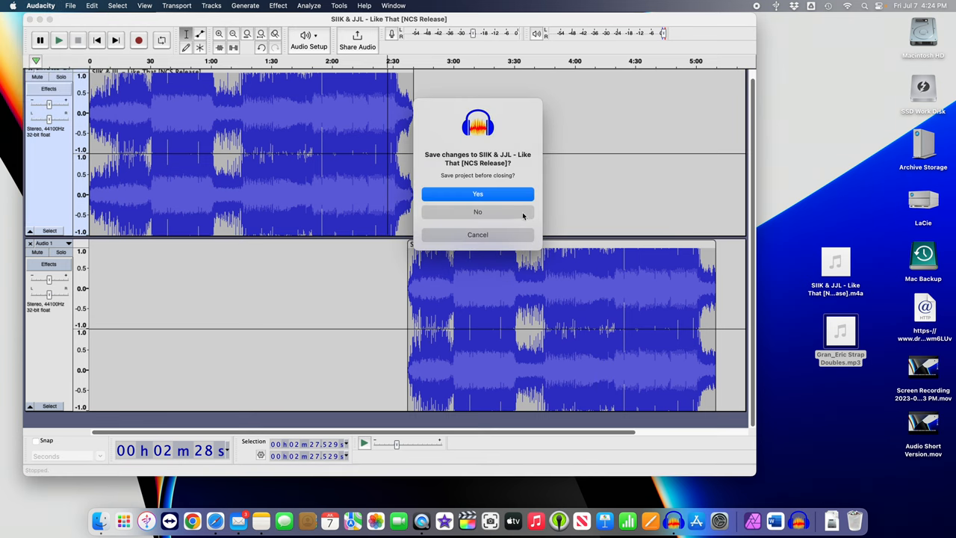
pyautogui.click(477, 212)
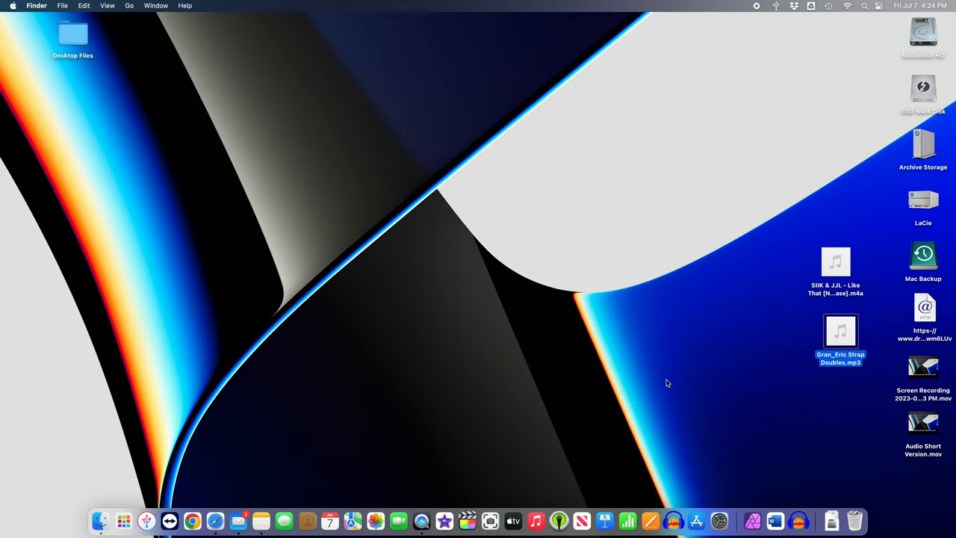
# - Deselect the exported Strap Doubles MP3 on the desktop
pyautogui.click(667, 383)
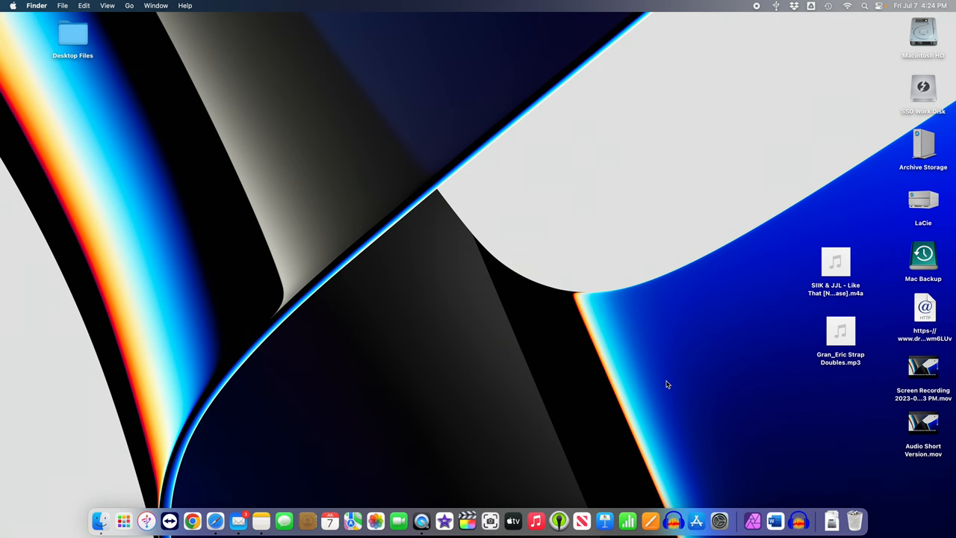
pyautogui.moveTo(256, 506)
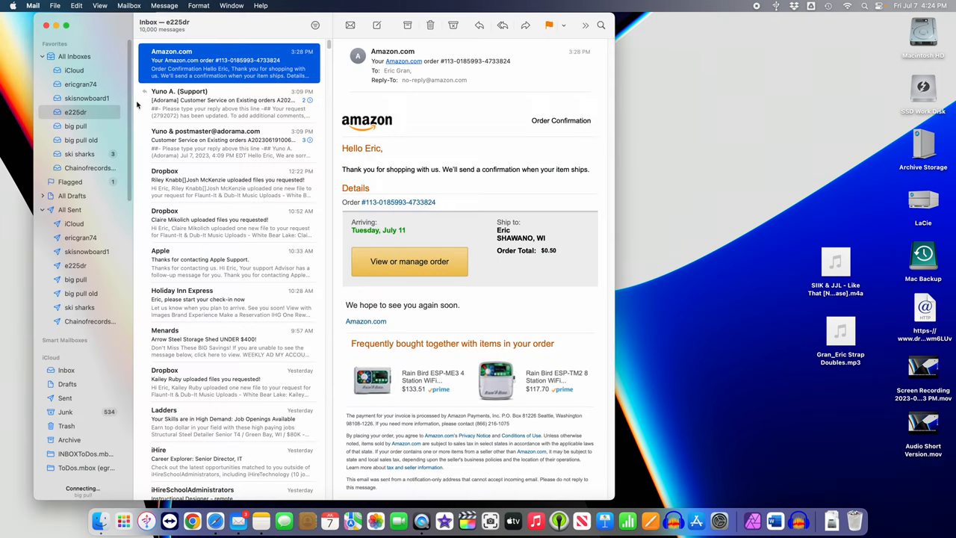
# - Compose a new email with the Strap Doubles MP3 attached, then close it and answer the draft prompt
pyautogui.click(86, 98)
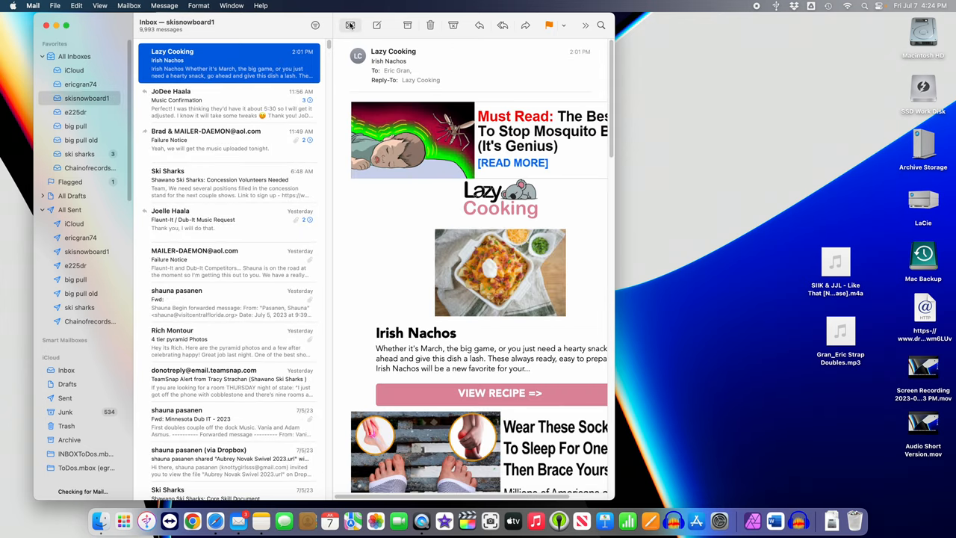
pyautogui.click(376, 25)
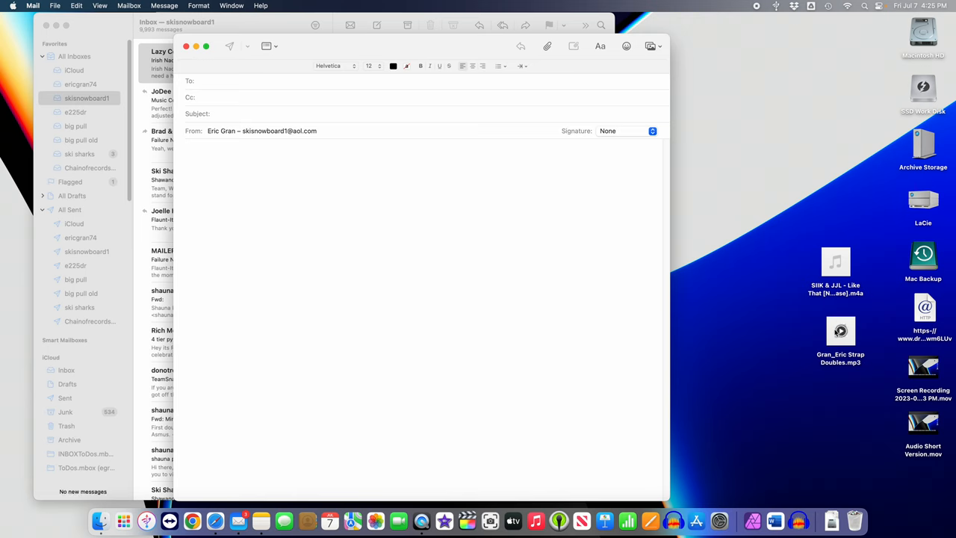
pyautogui.moveTo(841, 340); pyautogui.dragTo(210, 187)
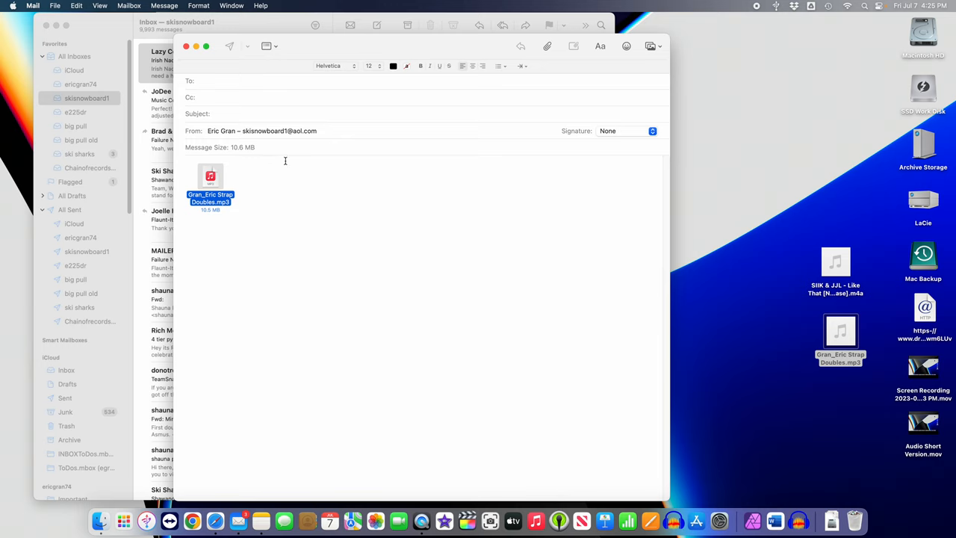
pyautogui.click(186, 46)
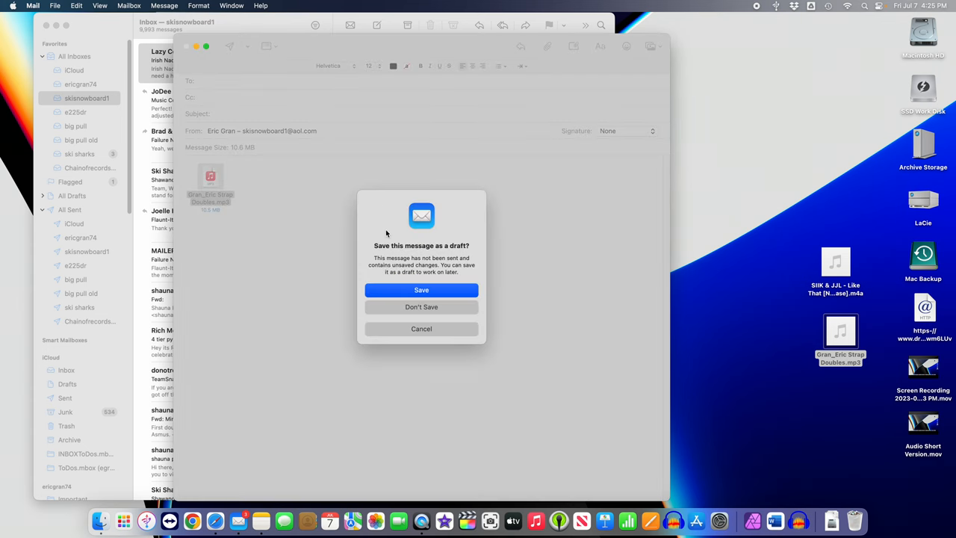
pyautogui.click(421, 306)
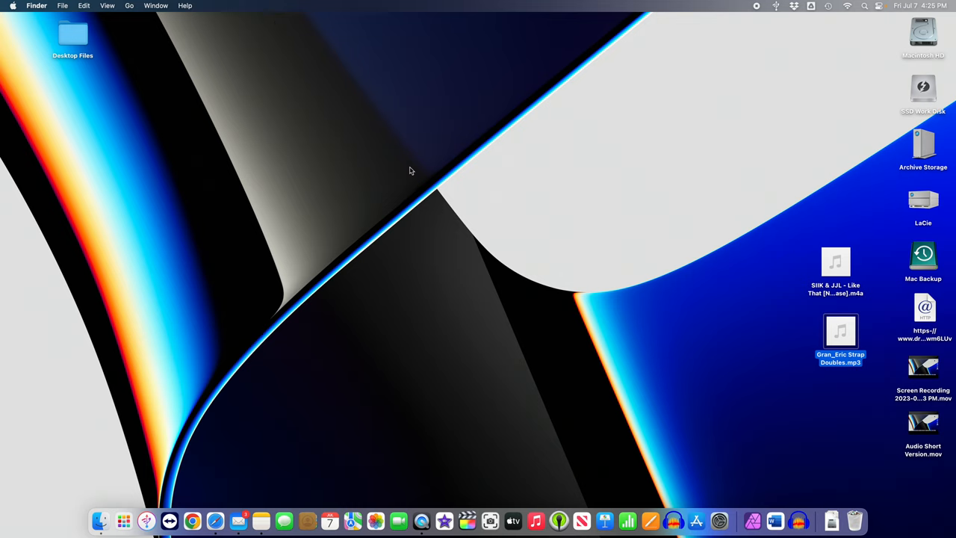
pyautogui.moveTo(481, 256)
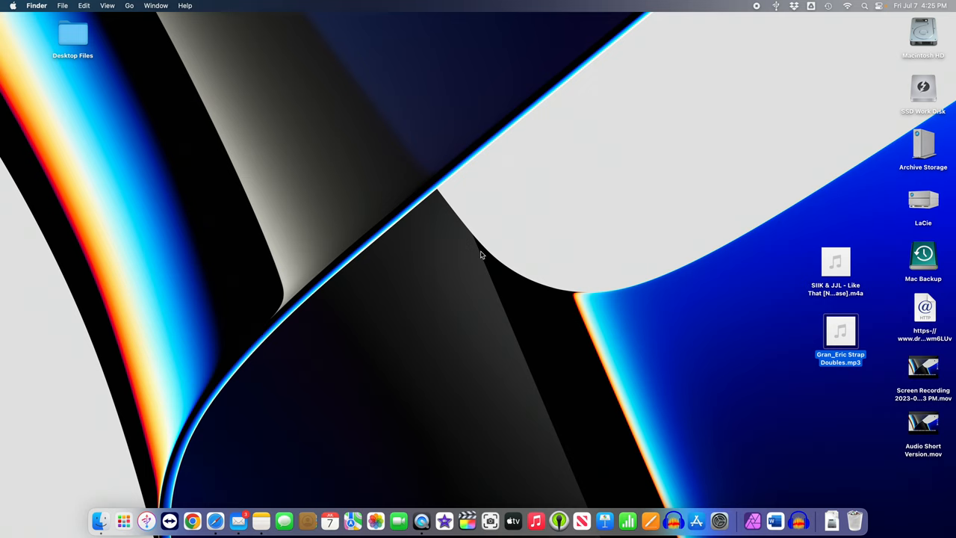
pyautogui.moveTo(884, 215)
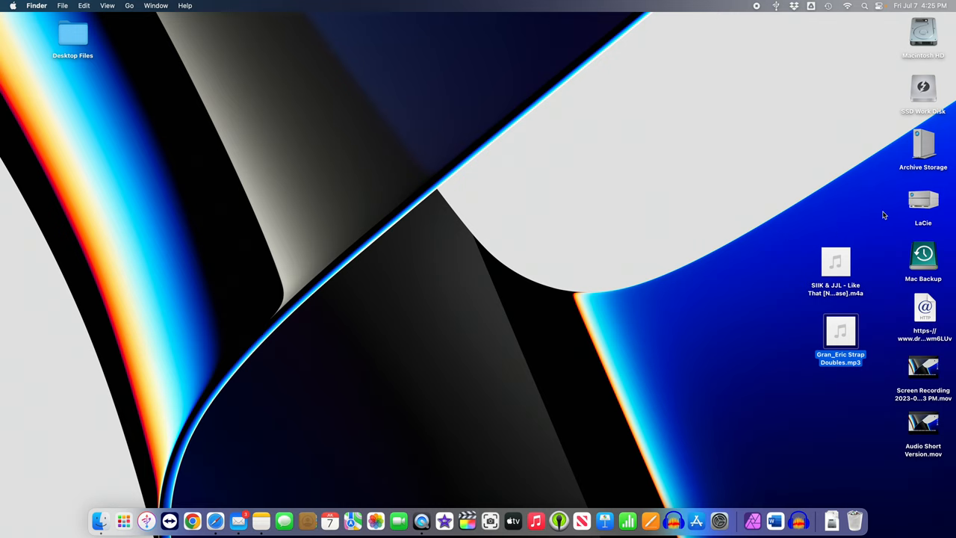
pyautogui.moveTo(879, 209)
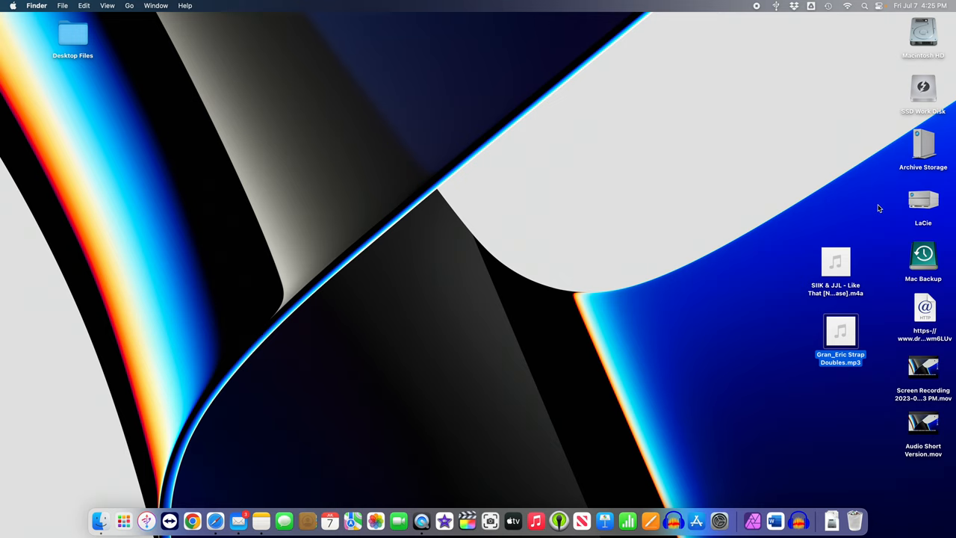
pyautogui.moveTo(923, 320)
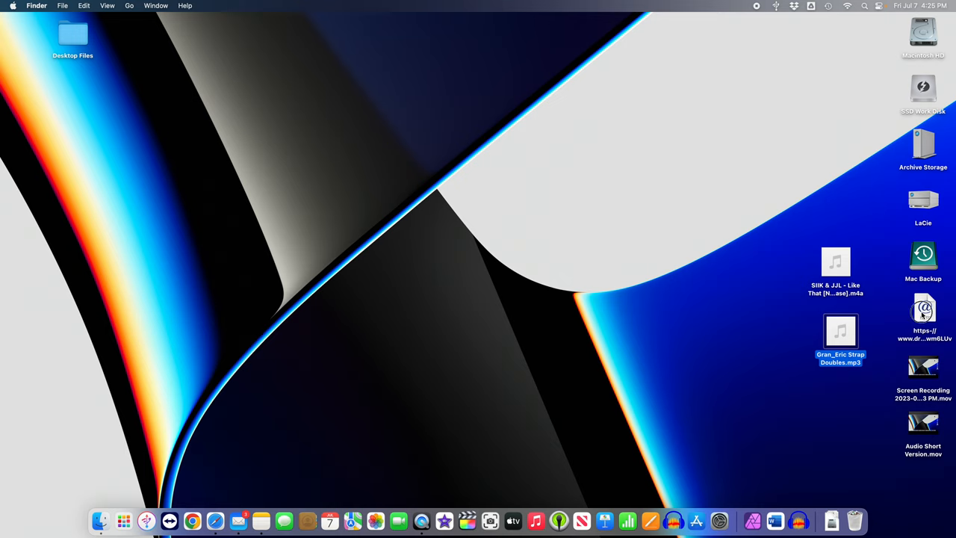
# - Open the desktop's Dropbox request webloc link in Safari
pyautogui.doubleClick(925, 309)
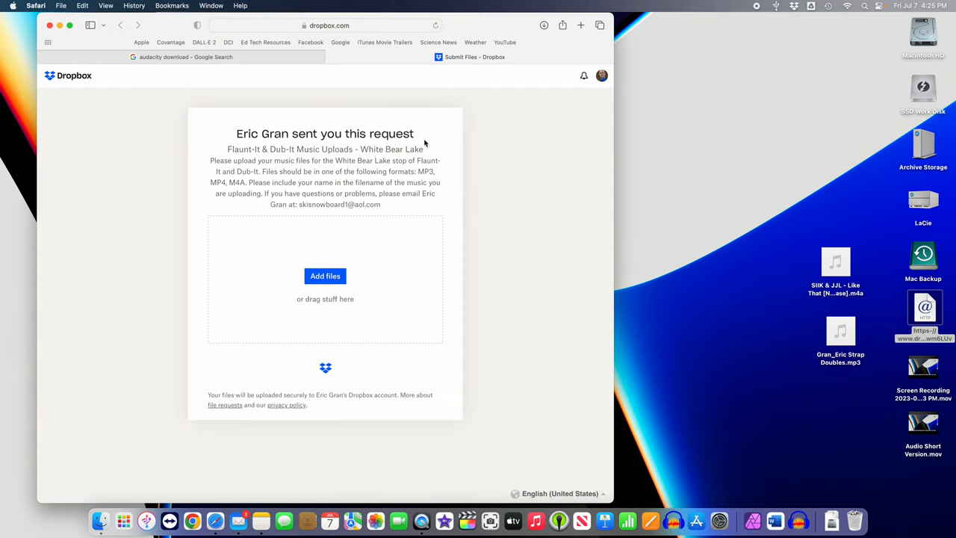
pyautogui.moveTo(336, 181)
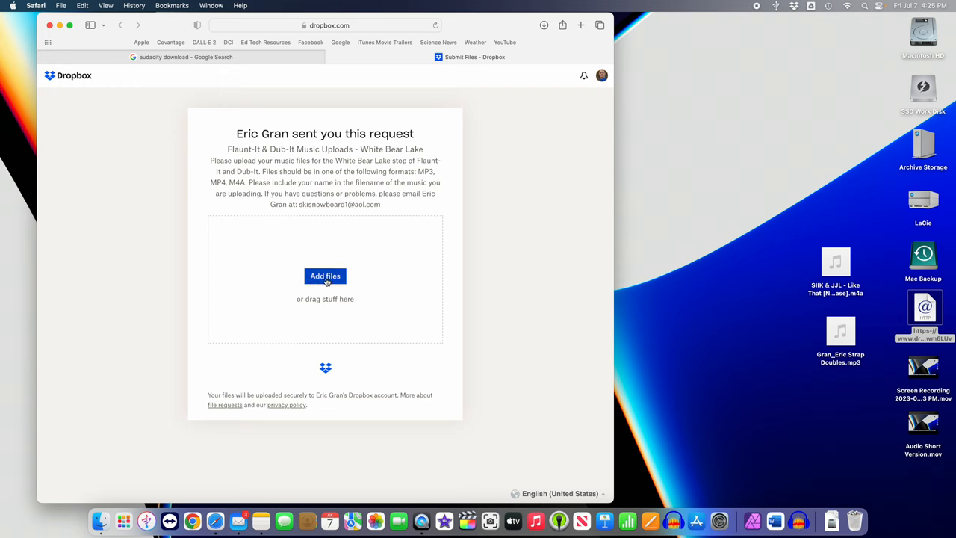
pyautogui.moveTo(388, 276)
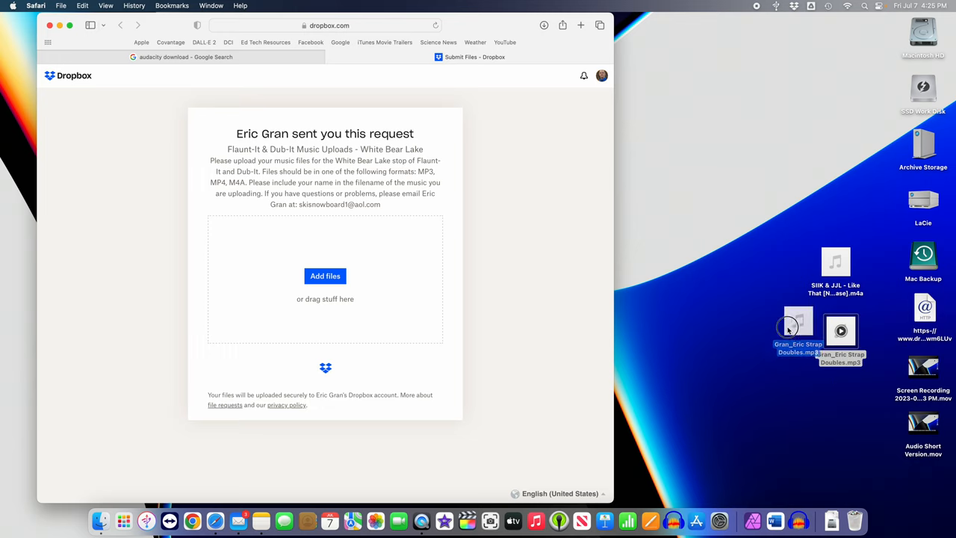
# - Add the Strap Doubles MP3 to the Dropbox request and start the upload
pyautogui.moveTo(798, 332); pyautogui.dragTo(324, 276)
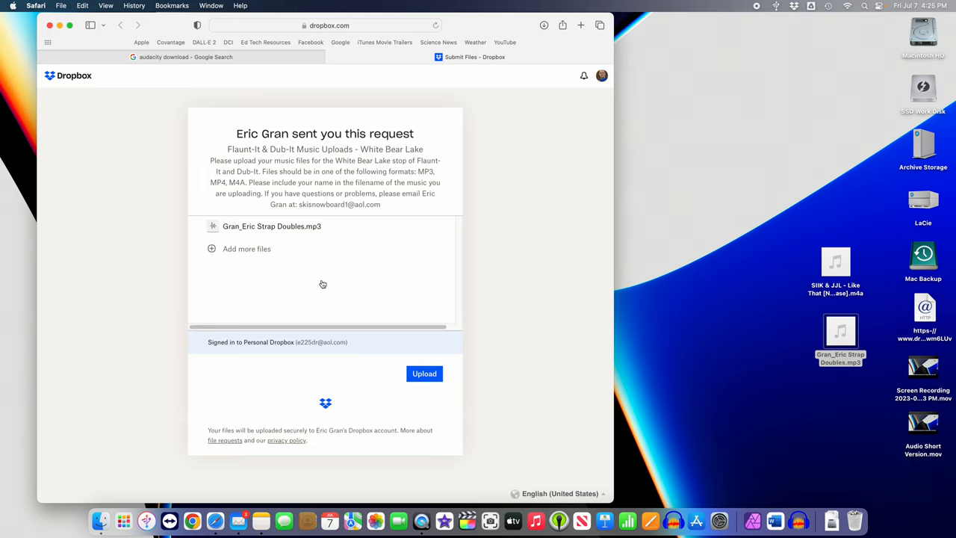
pyautogui.moveTo(424, 374)
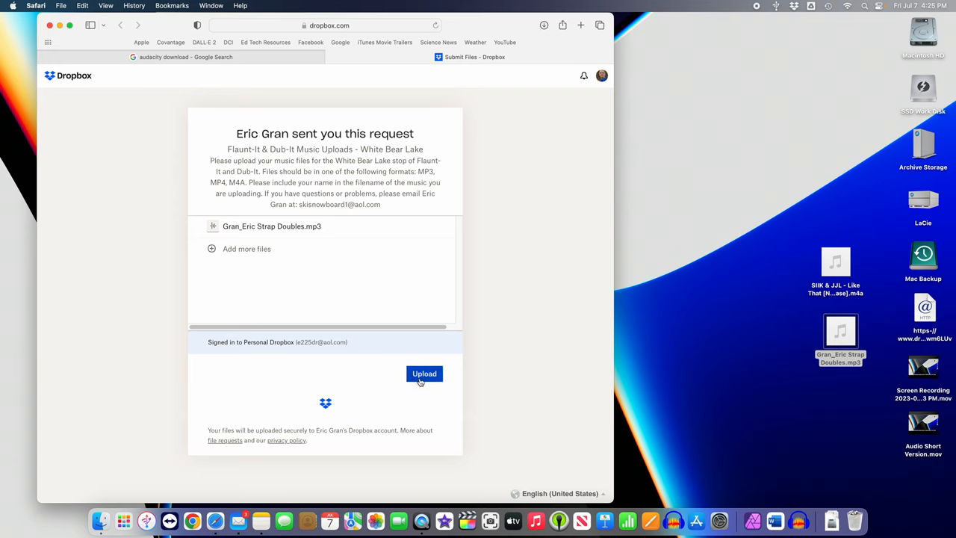
pyautogui.click(424, 374)
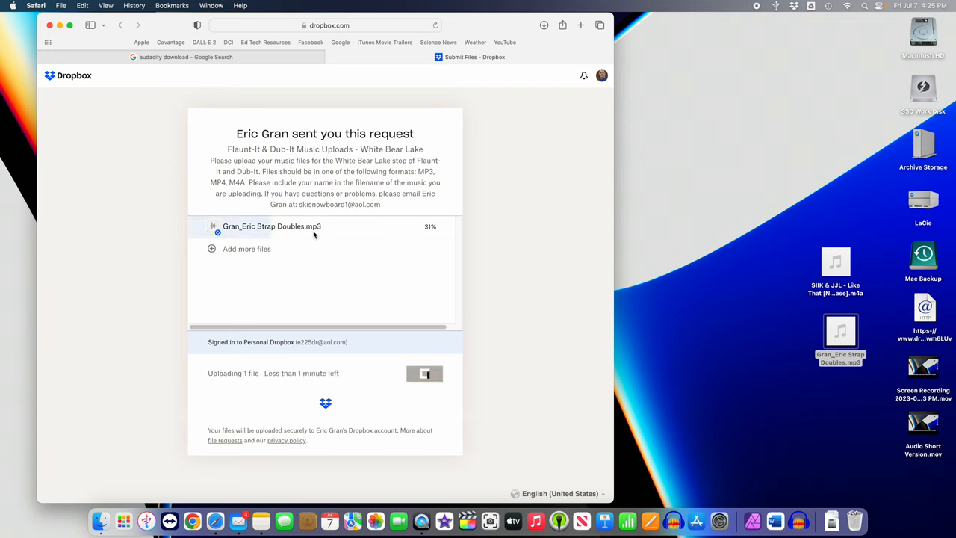